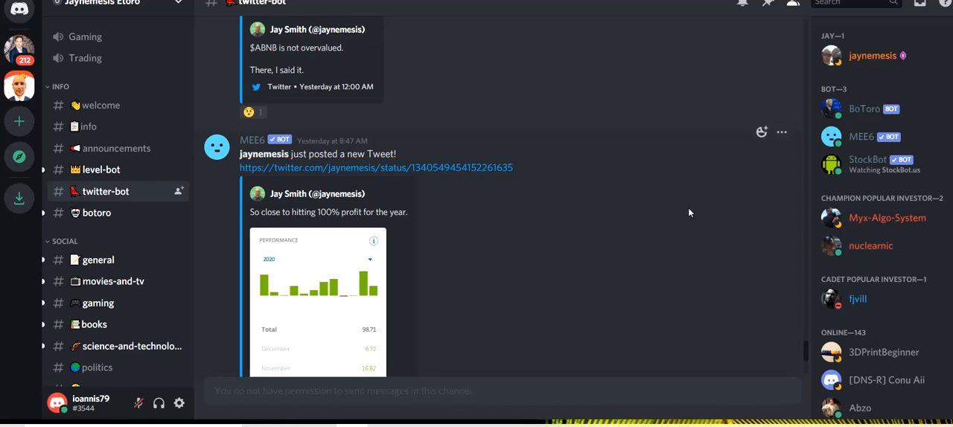
- Scroll through the page, then show My Watchlist with monthly change, risk score and copiers
{"action": "scroll", "scroll_direction": "down", "scroll_amount": 3}
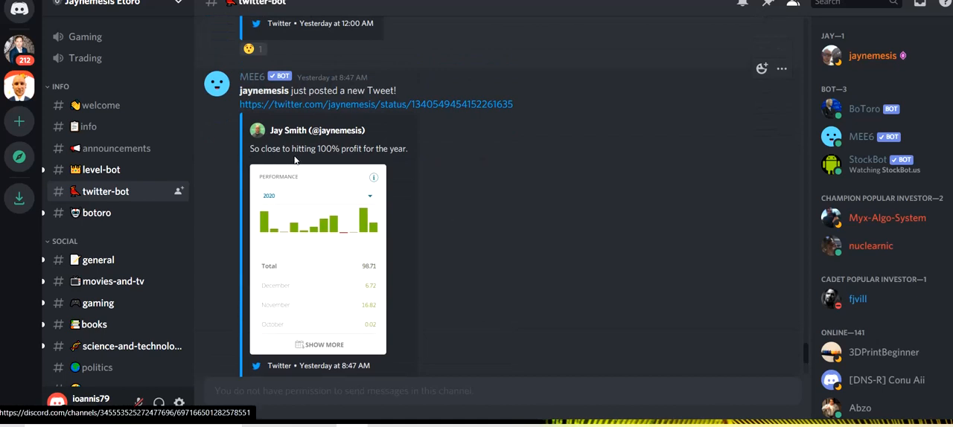
{"action": "mouse_move", "coordinate": [382, 161]}
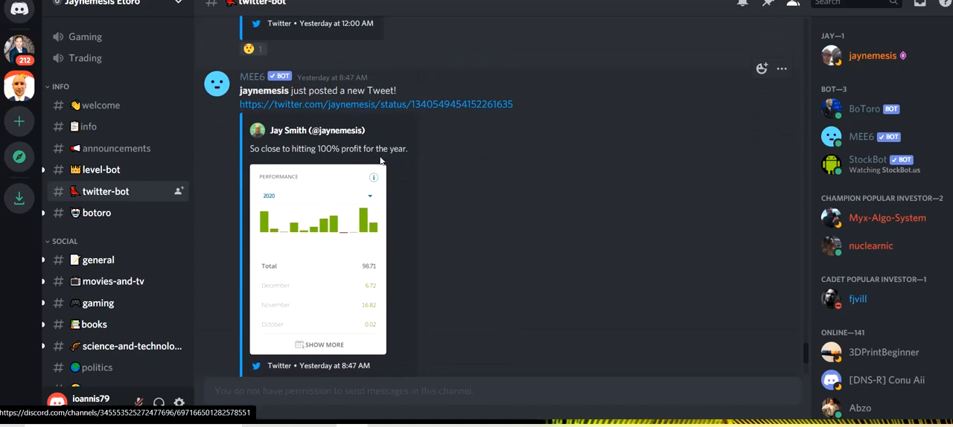
{"action": "scroll", "scroll_direction": "down", "scroll_amount": 3}
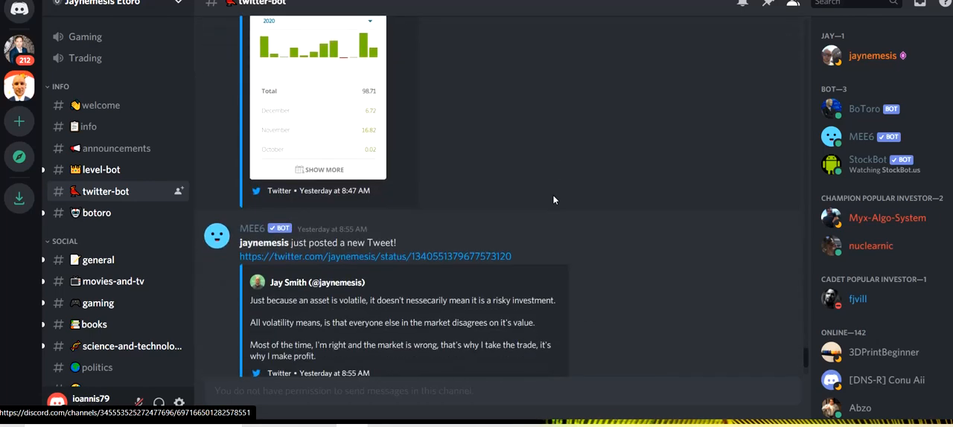
{"action": "scroll", "scroll_direction": "down", "scroll_amount": 3}
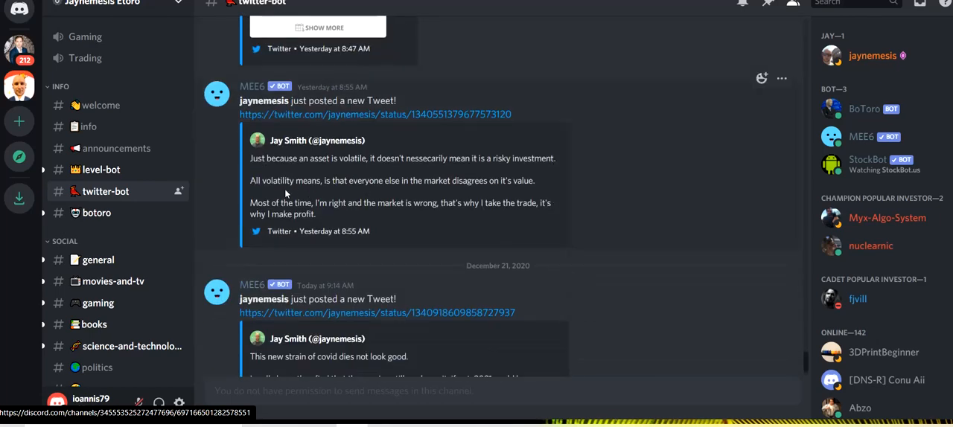
{"action": "scroll", "scroll_direction": "down", "scroll_amount": 3}
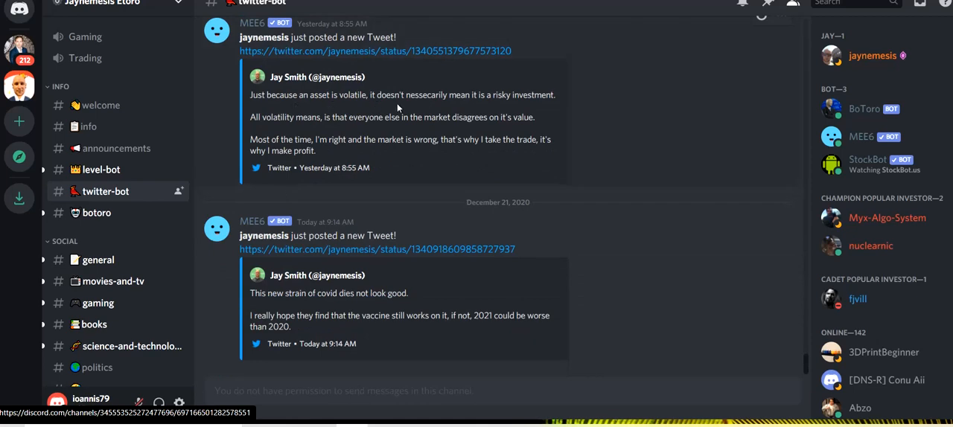
{"action": "mouse_move", "coordinate": [510, 110]}
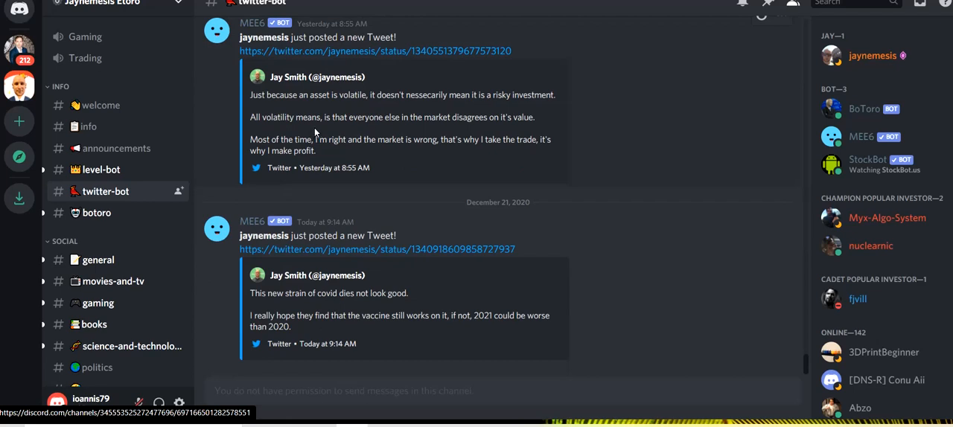
{"action": "mouse_move", "coordinate": [429, 131]}
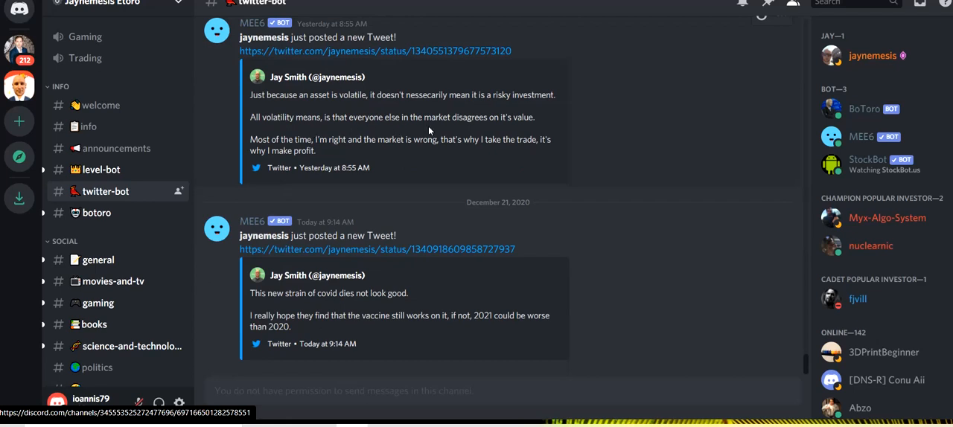
{"action": "mouse_move", "coordinate": [350, 162]}
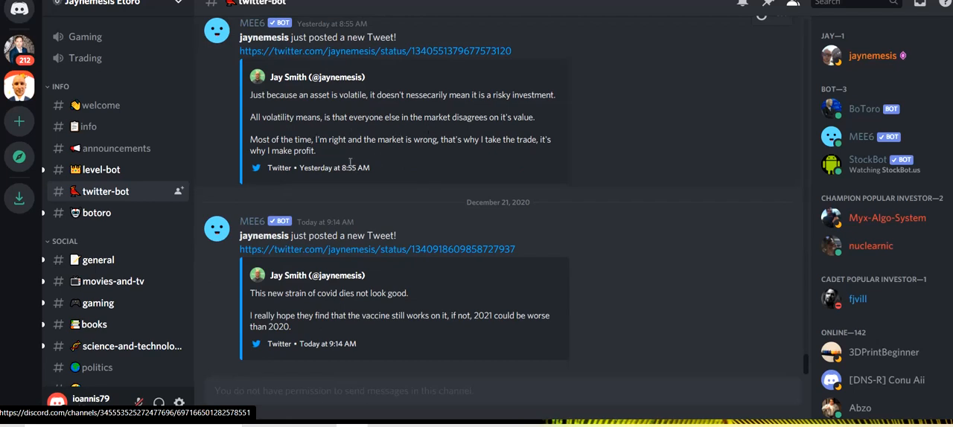
{"action": "mouse_move", "coordinate": [387, 157]}
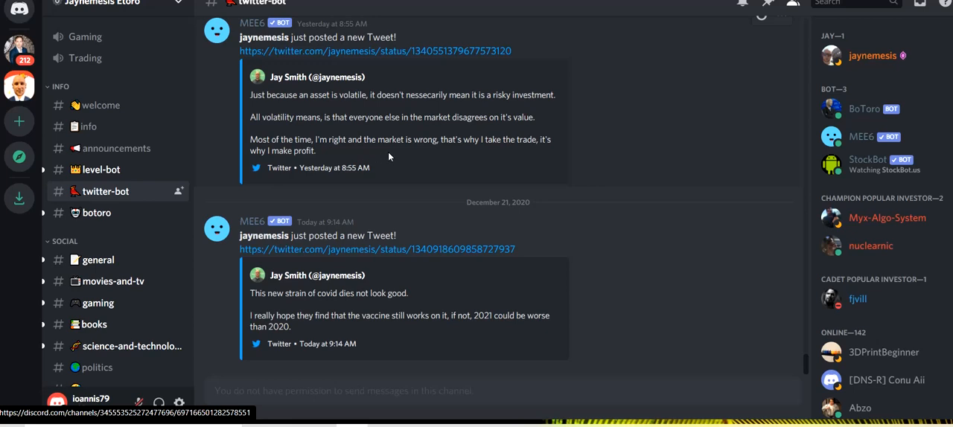
{"action": "mouse_move", "coordinate": [411, 158]}
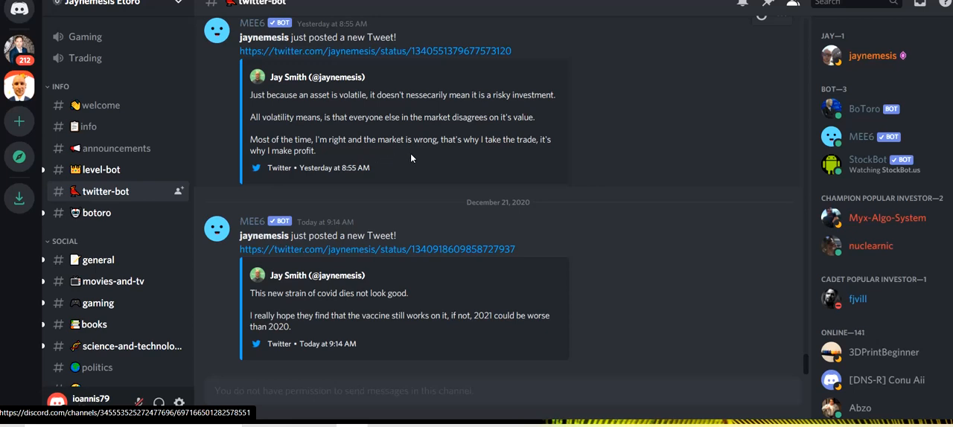
{"action": "mouse_move", "coordinate": [655, 206]}
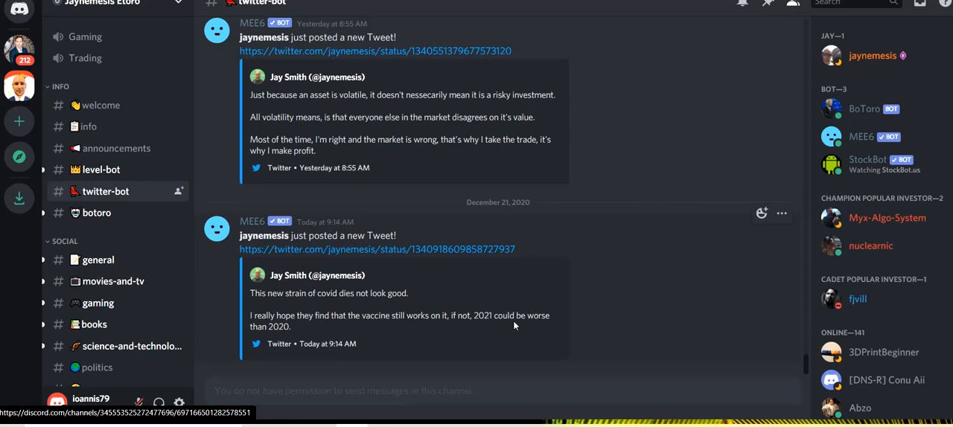
{"action": "mouse_move", "coordinate": [283, 311]}
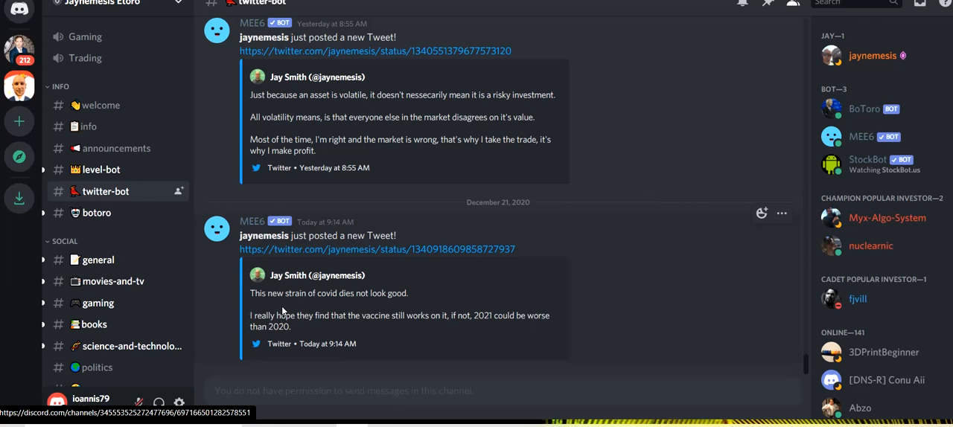
{"action": "mouse_move", "coordinate": [402, 311]}
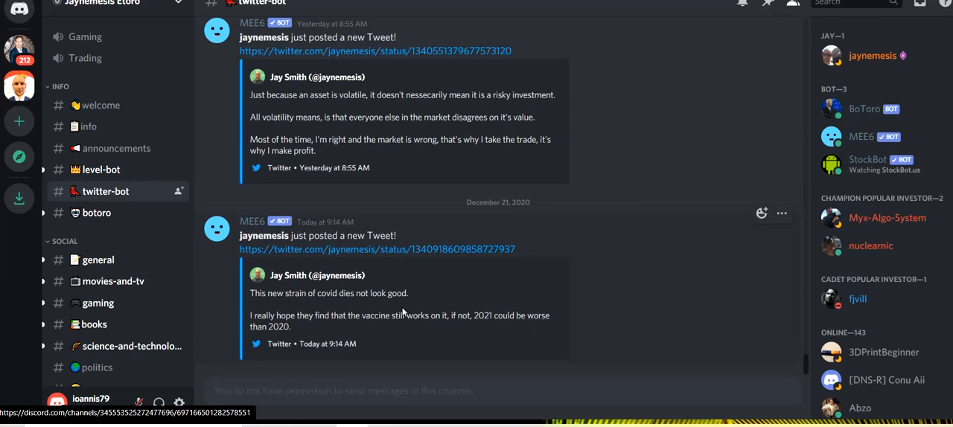
{"action": "mouse_move", "coordinate": [364, 330]}
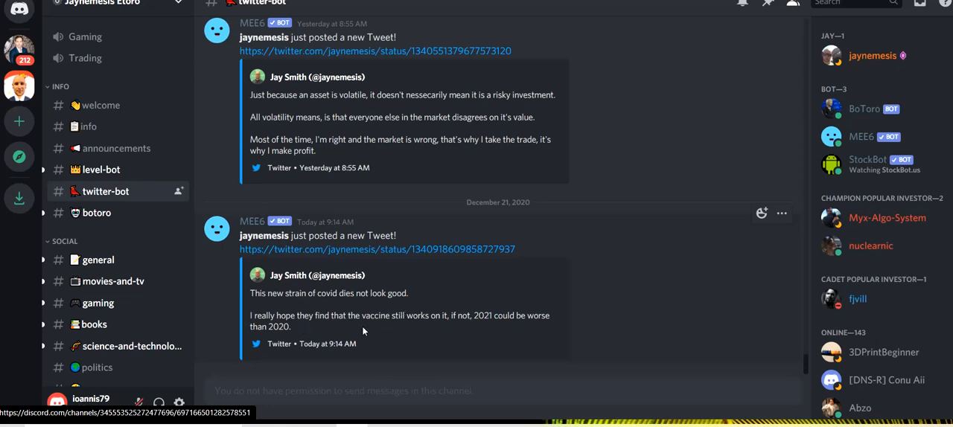
{"action": "mouse_move", "coordinate": [427, 333]}
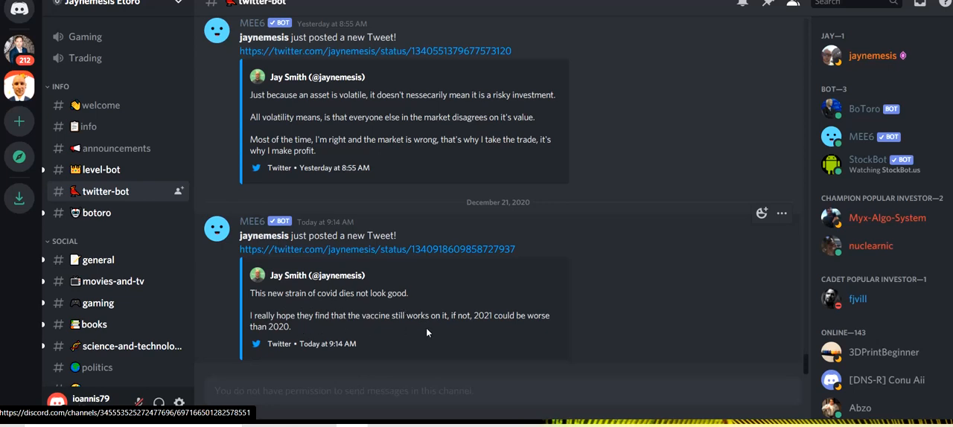
{"action": "mouse_move", "coordinate": [494, 331]}
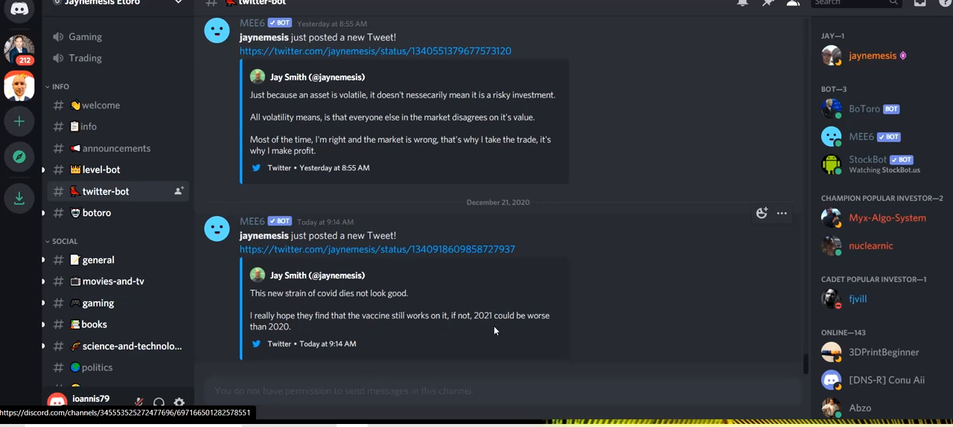
{"action": "mouse_move", "coordinate": [581, 289]}
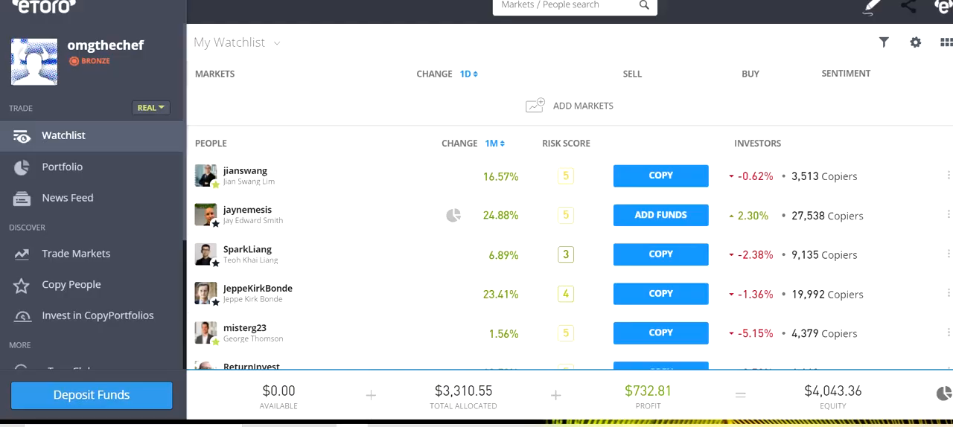
{"action": "left_click", "coordinate": [63, 166]}
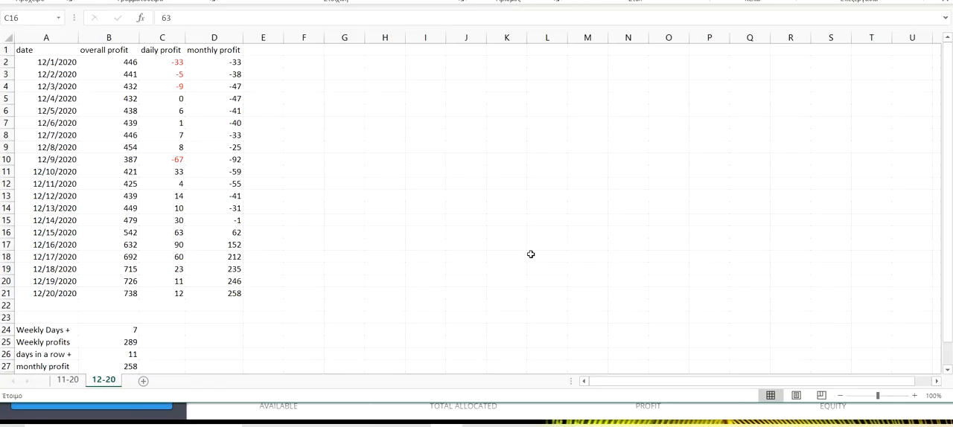
- Review the 12/14/2020 row: overall 479, daily 30, monthly -1
{"action": "left_click", "coordinate": [54, 220]}
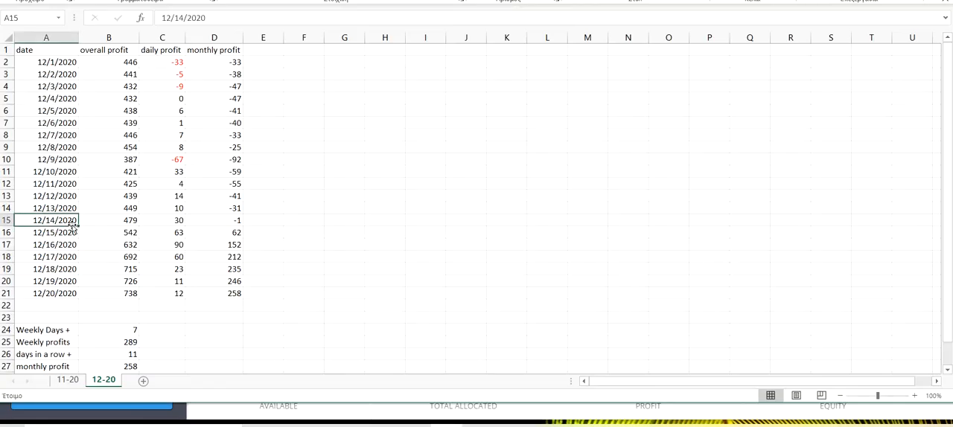
{"action": "left_click", "coordinate": [108, 221]}
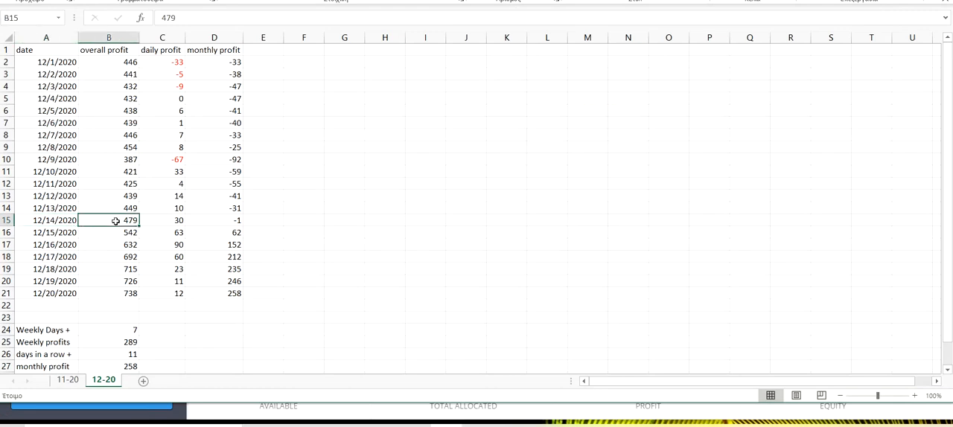
{"action": "left_click", "coordinate": [161, 221]}
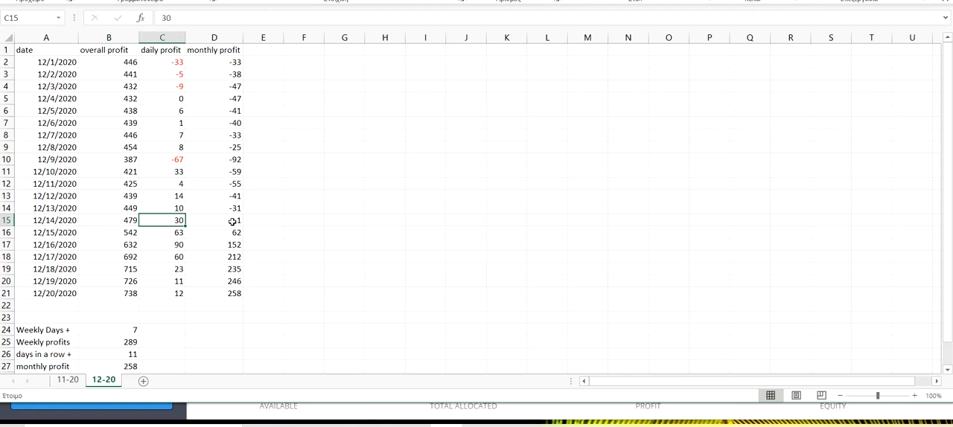
{"action": "left_click", "coordinate": [215, 220]}
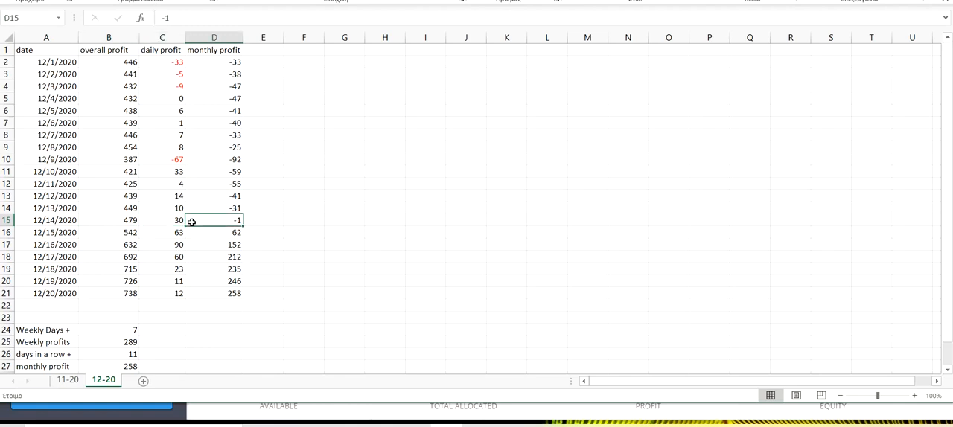
- Review the 12/15/2020 row: overall 542, daily 63, monthly 62
{"action": "left_click", "coordinate": [45, 232]}
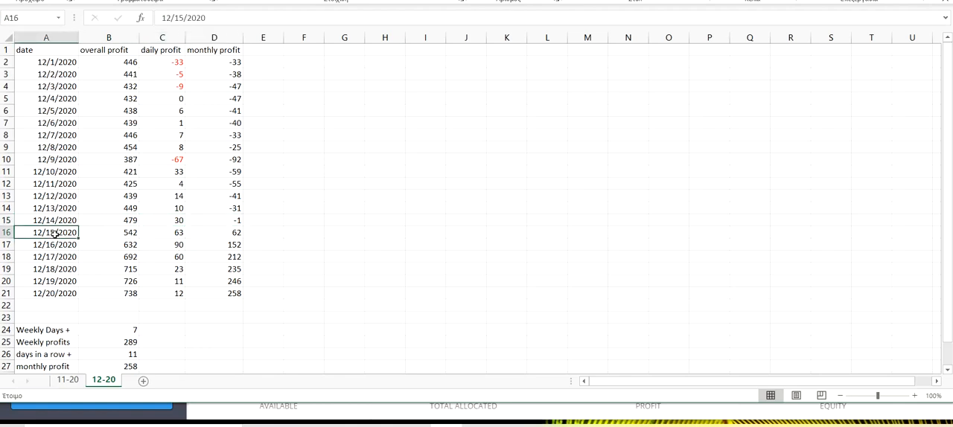
{"action": "left_click", "coordinate": [109, 232]}
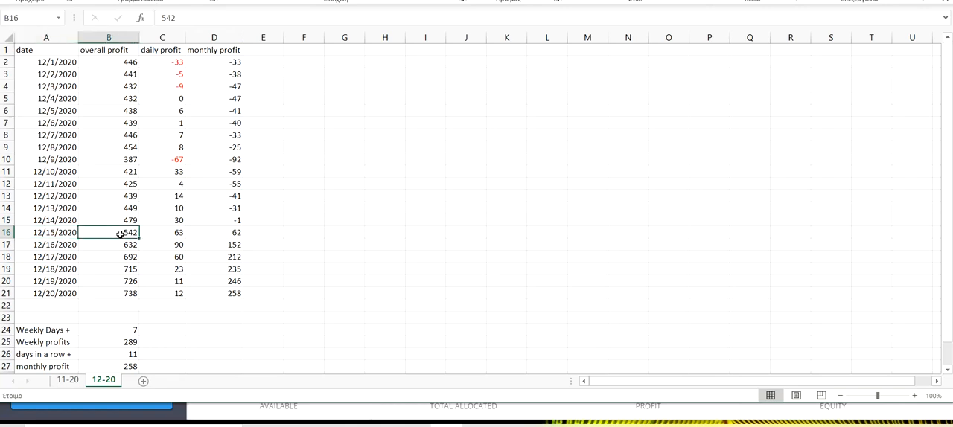
{"action": "mouse_move", "coordinate": [167, 236]}
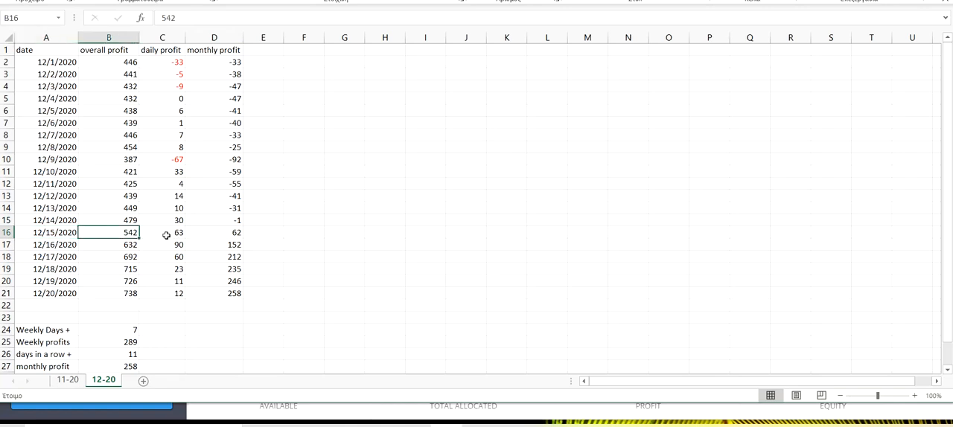
{"action": "left_click", "coordinate": [160, 232]}
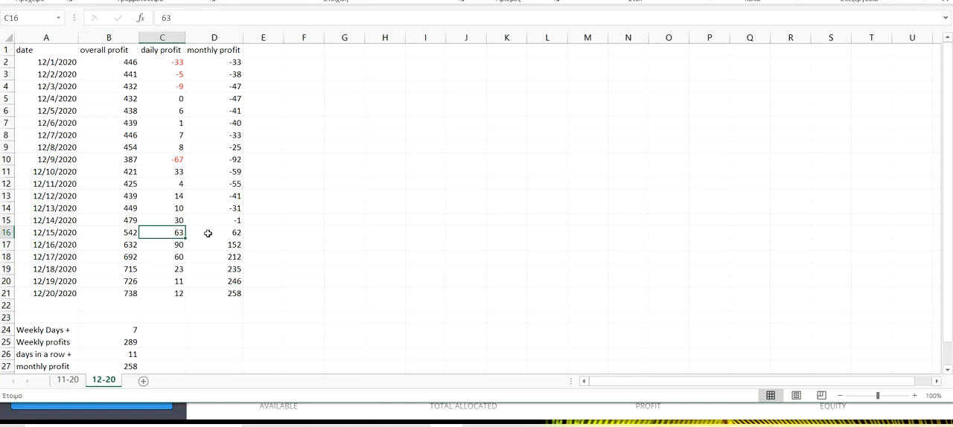
{"action": "left_click", "coordinate": [215, 232]}
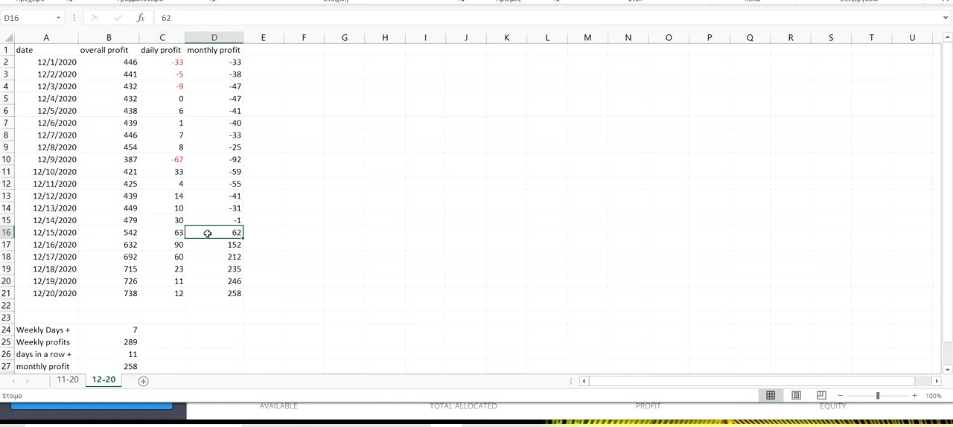
- Review the Dec 16 and Dec 17 daily and monthly profits (monthly 152 and 212)
{"action": "left_click", "coordinate": [47, 244]}
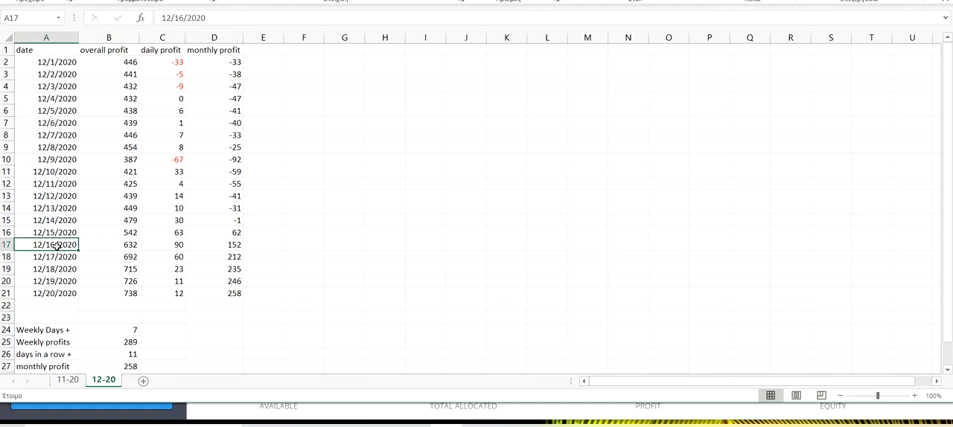
{"action": "mouse_move", "coordinate": [116, 246]}
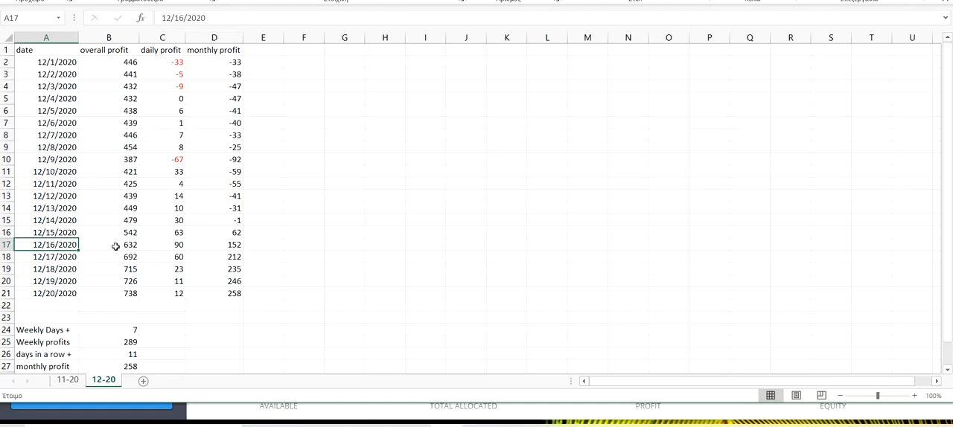
{"action": "left_click", "coordinate": [161, 244]}
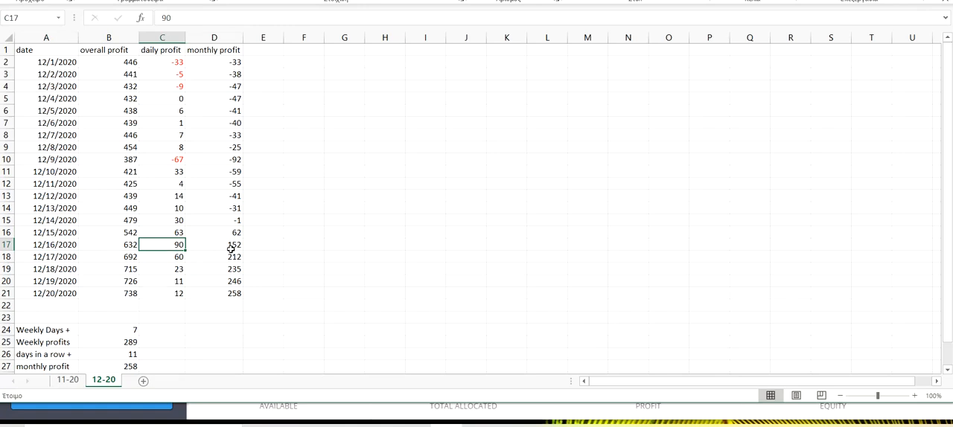
{"action": "left_click", "coordinate": [214, 245]}
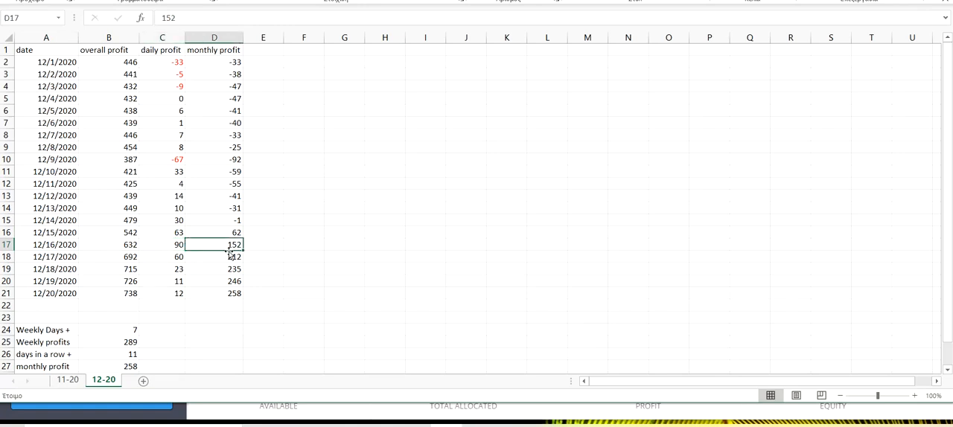
{"action": "left_click", "coordinate": [161, 257]}
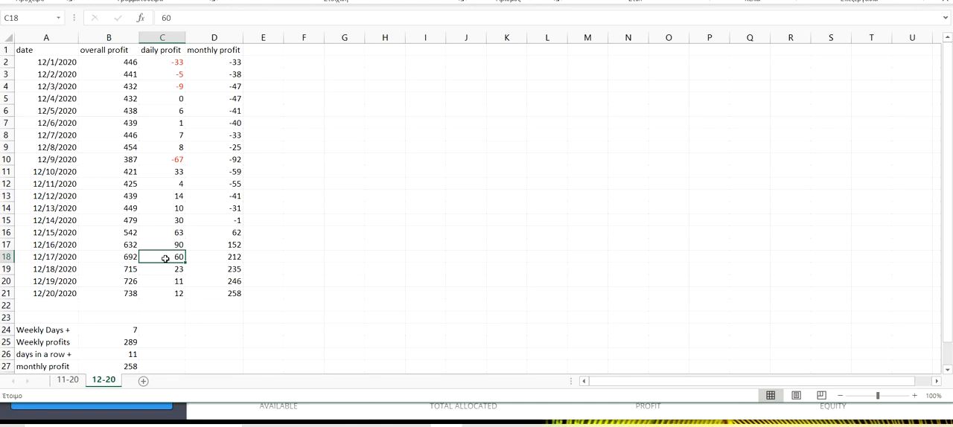
{"action": "left_click", "coordinate": [215, 256]}
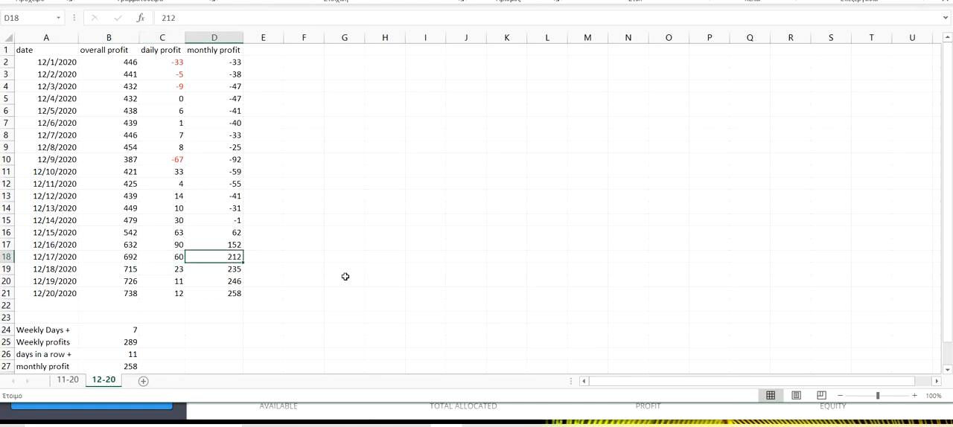
{"action": "scroll", "scroll_direction": "down", "scroll_amount": 3}
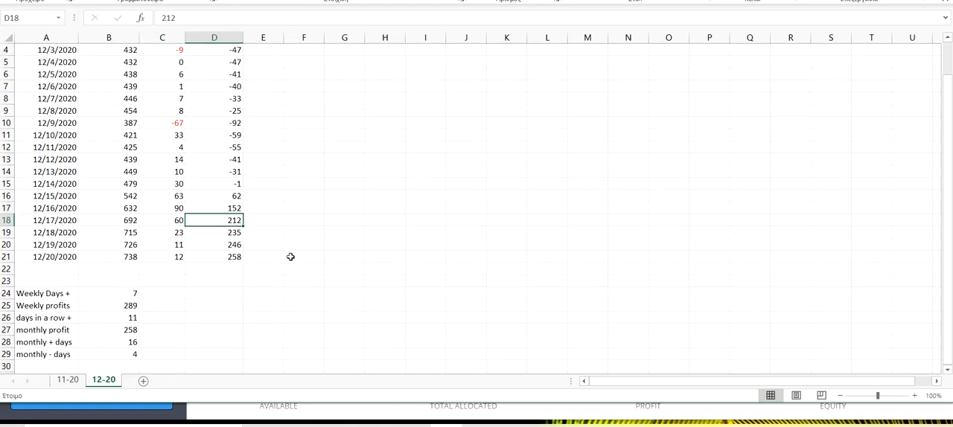
{"action": "left_click", "coordinate": [161, 245]}
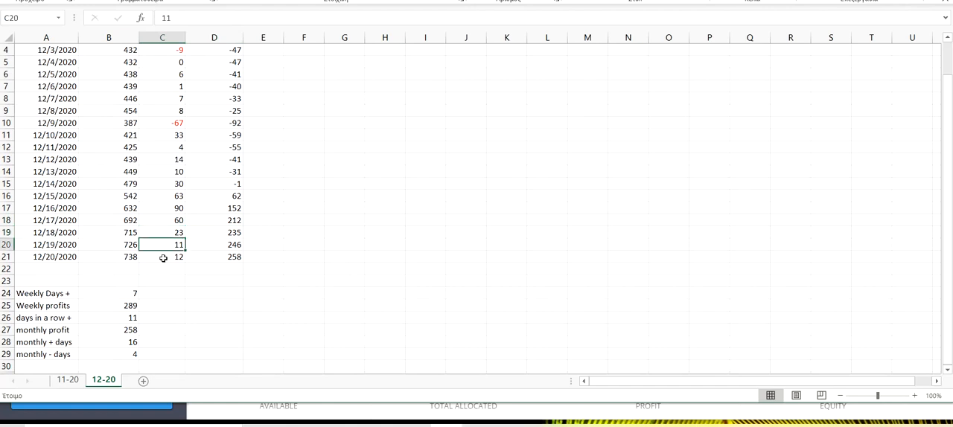
{"action": "left_click", "coordinate": [161, 256]}
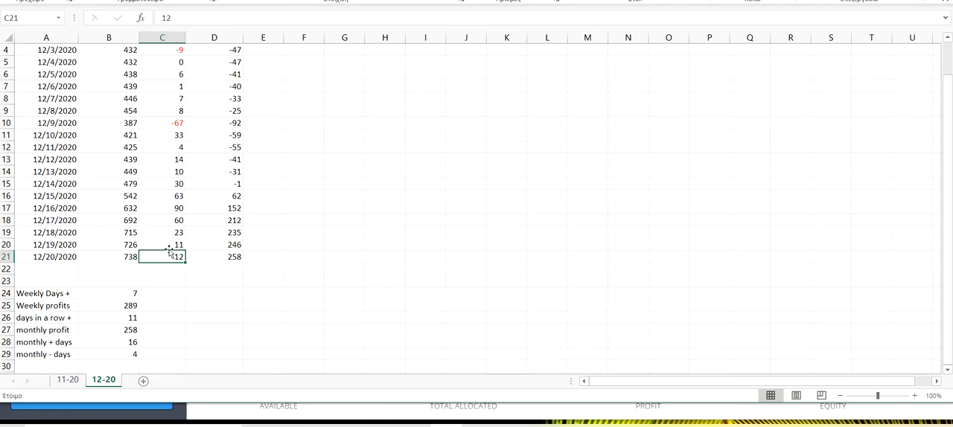
{"action": "left_click", "coordinate": [161, 245]}
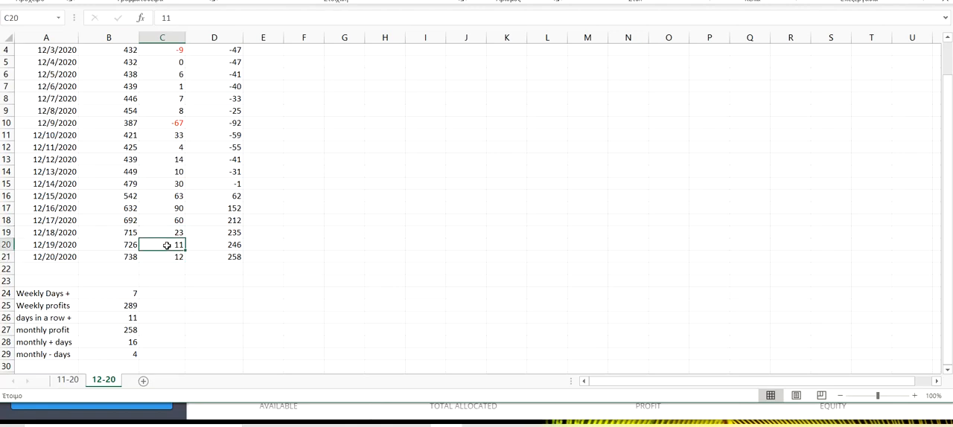
{"action": "left_click", "coordinate": [160, 256]}
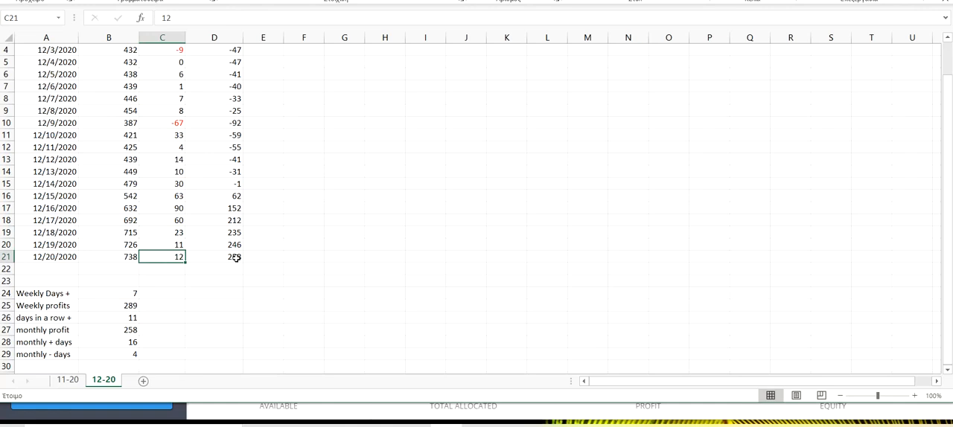
{"action": "left_click", "coordinate": [214, 257]}
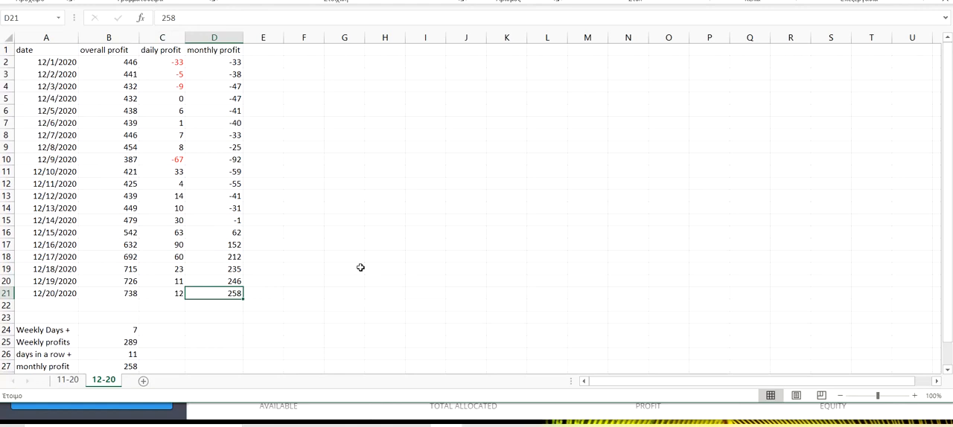
{"action": "mouse_move", "coordinate": [164, 236]}
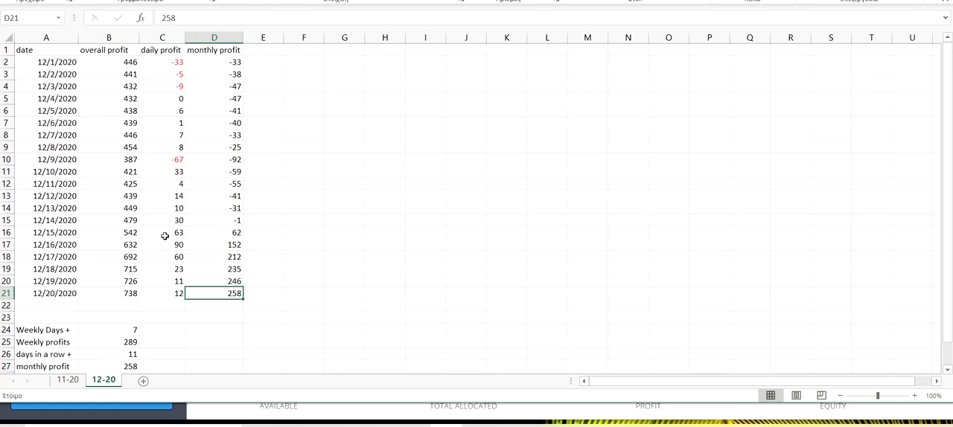
{"action": "mouse_move", "coordinate": [36, 220]}
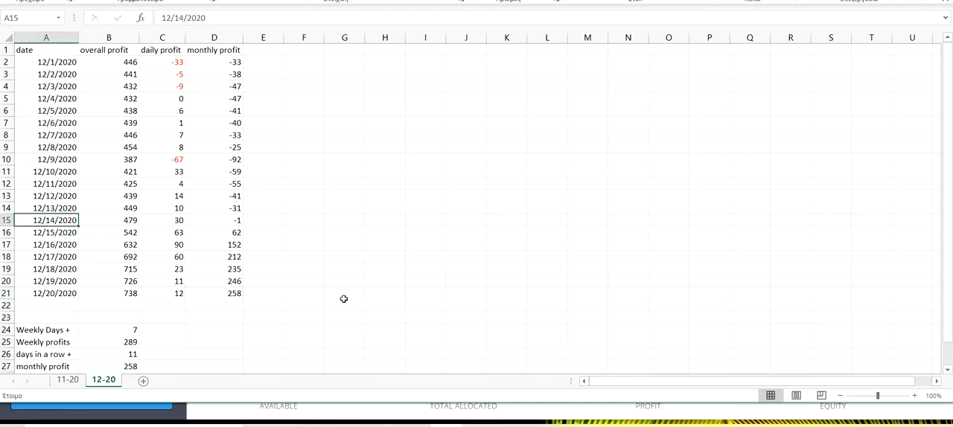
{"action": "left_click_drag", "start_coordinate": [46, 221], "coordinate": [344, 293]}
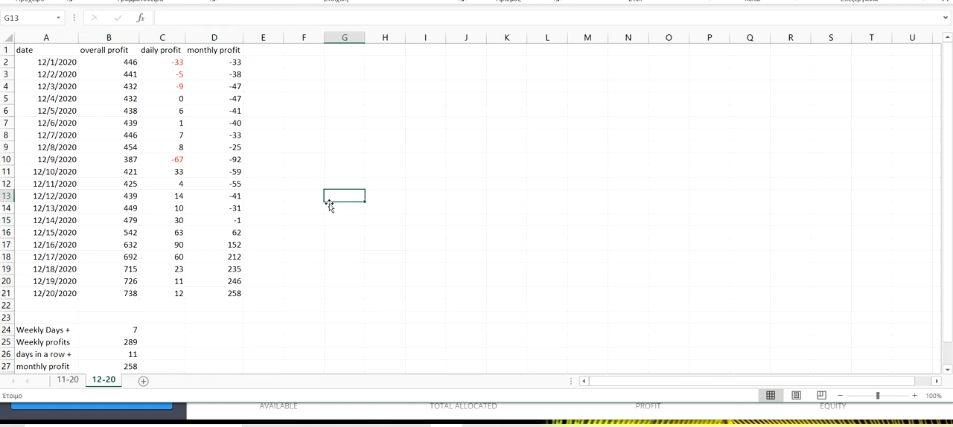
{"action": "mouse_move", "coordinate": [128, 345]}
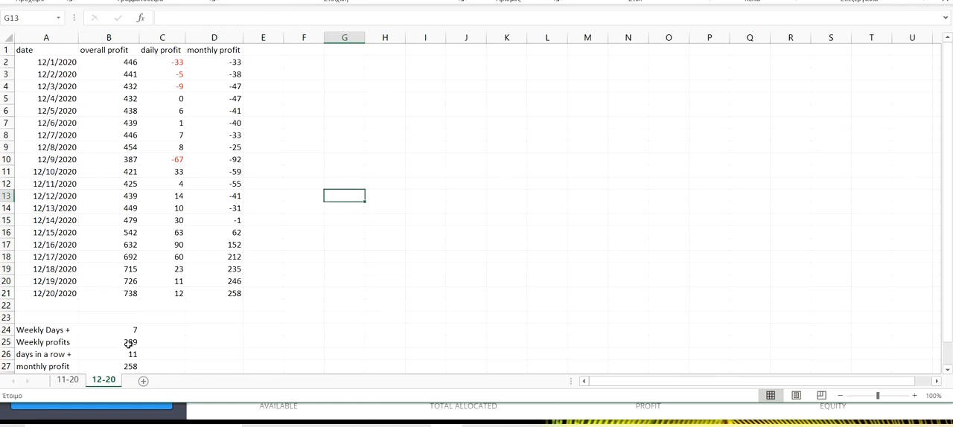
{"action": "left_click", "coordinate": [109, 343]}
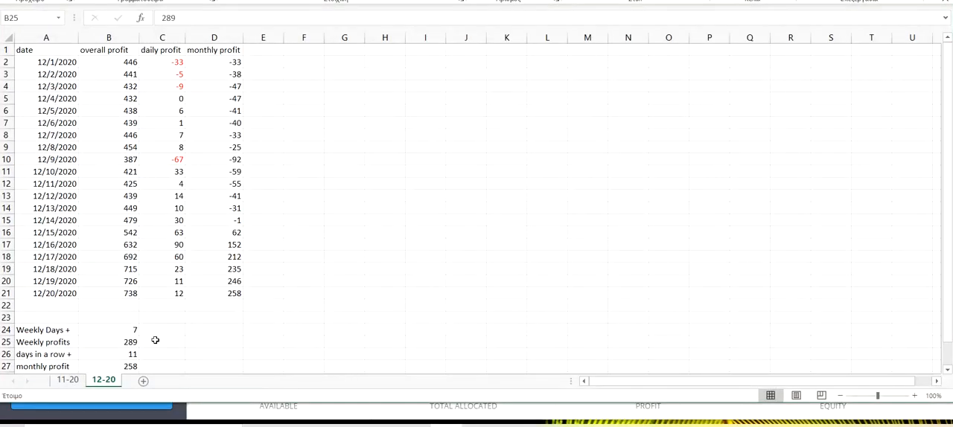
{"action": "scroll", "scroll_direction": "down", "scroll_amount": 3}
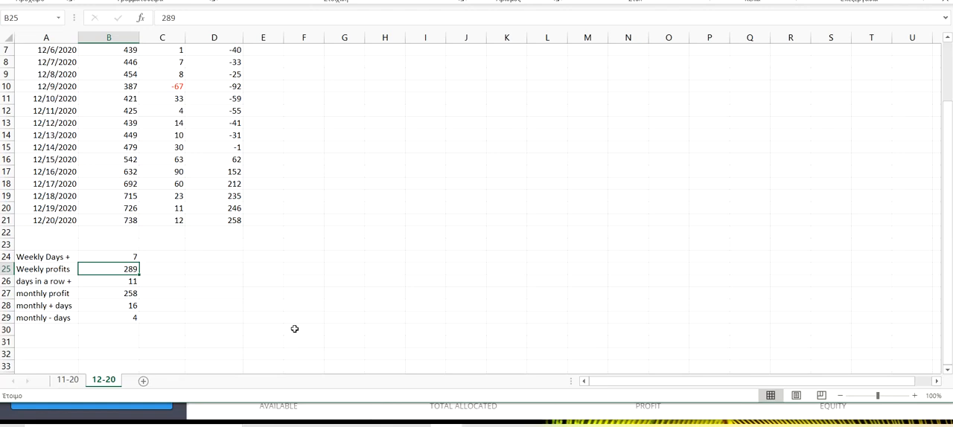
{"action": "mouse_move", "coordinate": [128, 305]}
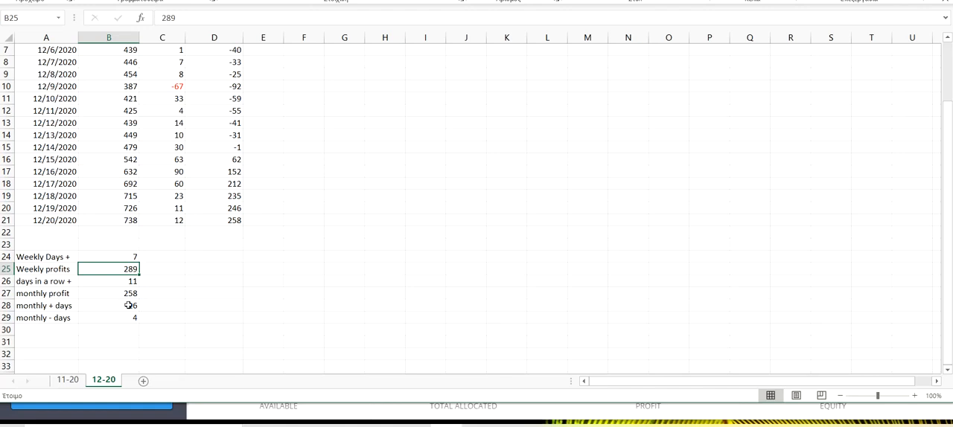
{"action": "mouse_move", "coordinate": [360, 292]}
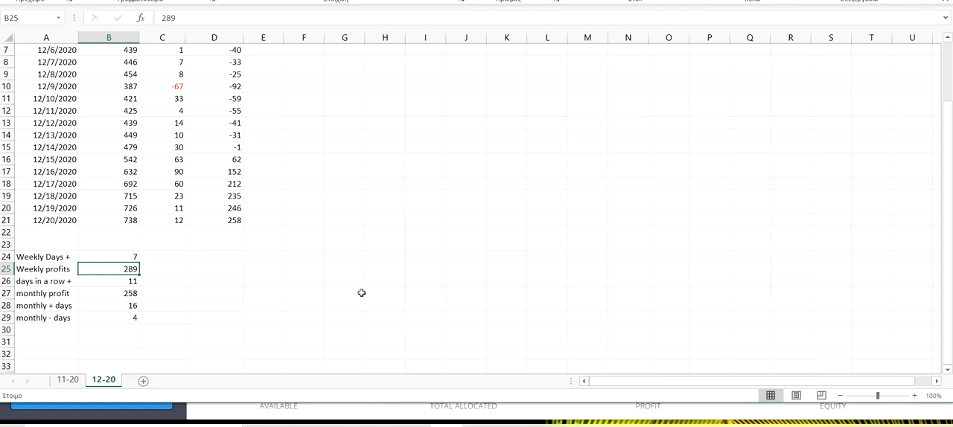
{"action": "mouse_move", "coordinate": [392, 292]}
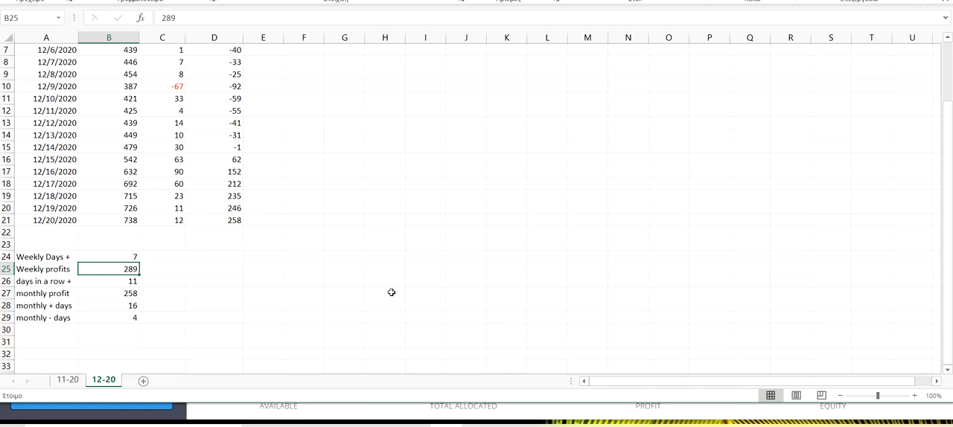
{"action": "scroll", "scroll_direction": "down", "scroll_amount": 3}
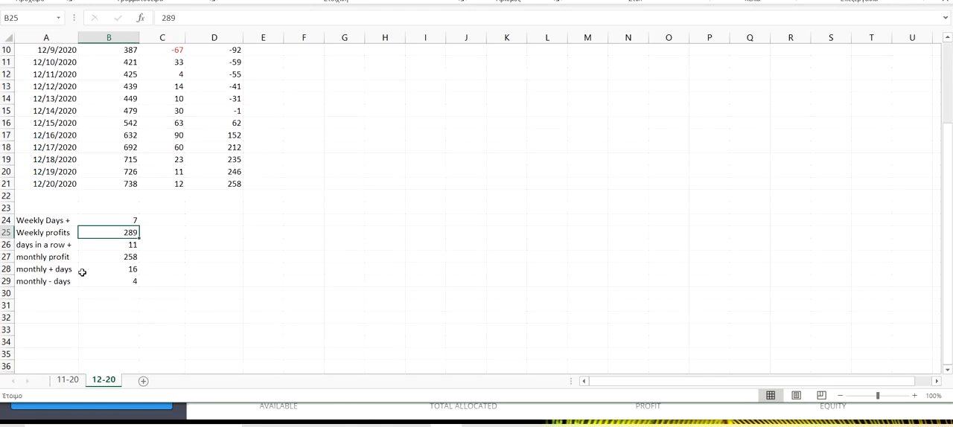
{"action": "left_click", "coordinate": [44, 245]}
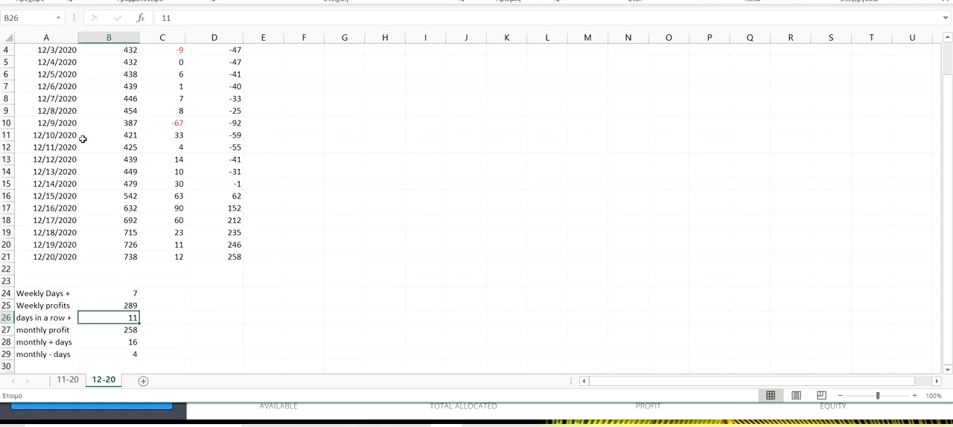
{"action": "left_click", "coordinate": [47, 134]}
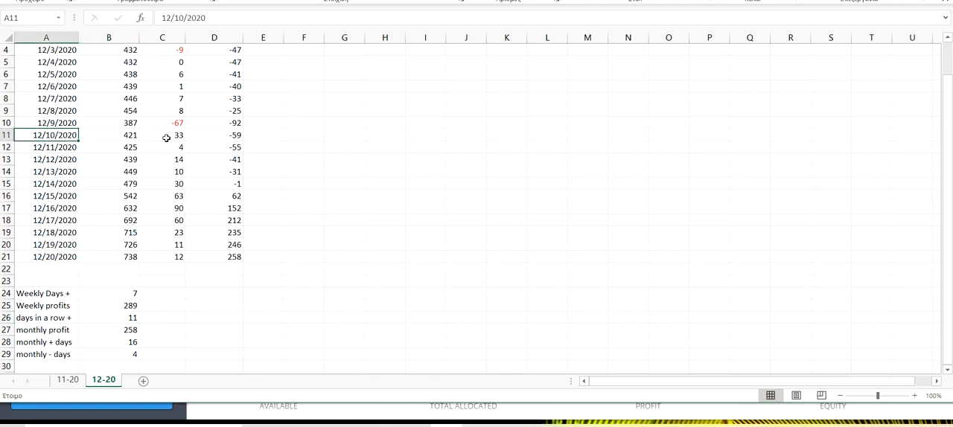
{"action": "left_click", "coordinate": [161, 134]}
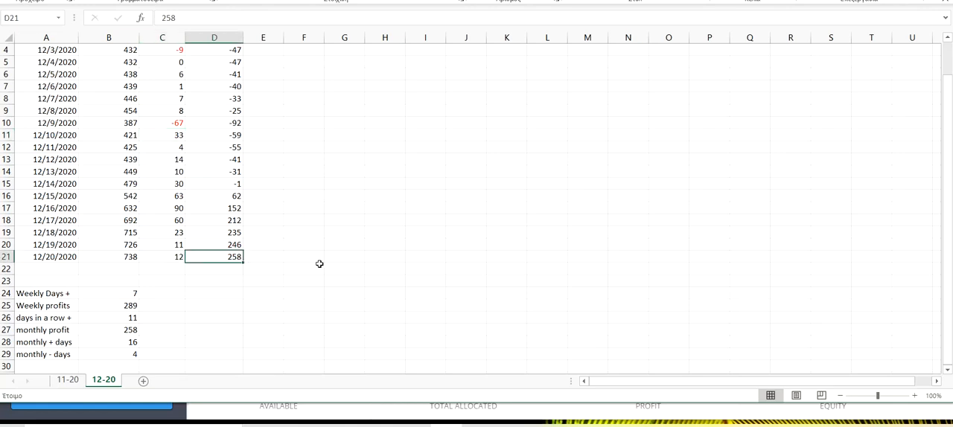
{"action": "scroll", "scroll_direction": "down", "scroll_amount": 3}
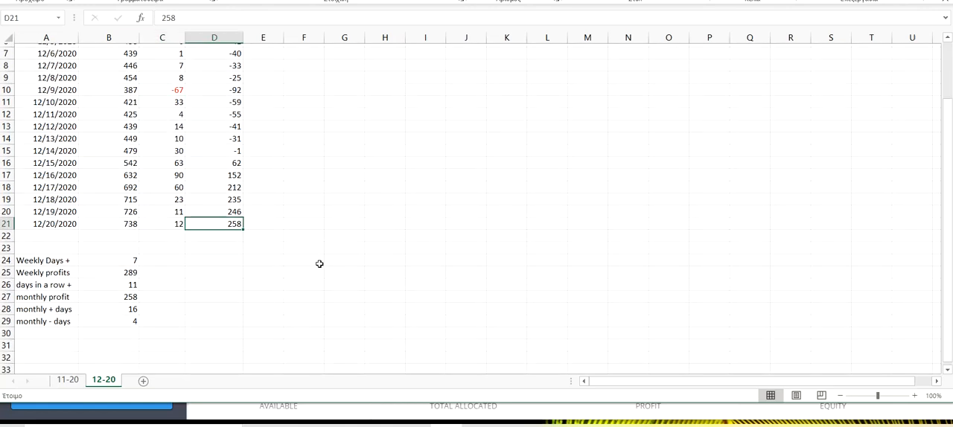
{"action": "scroll", "scroll_direction": "up", "scroll_amount": 3}
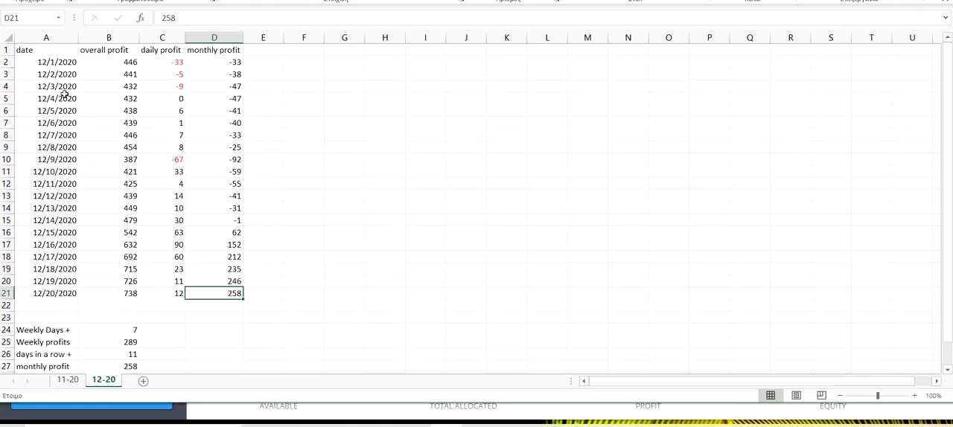
{"action": "mouse_move", "coordinate": [179, 159]}
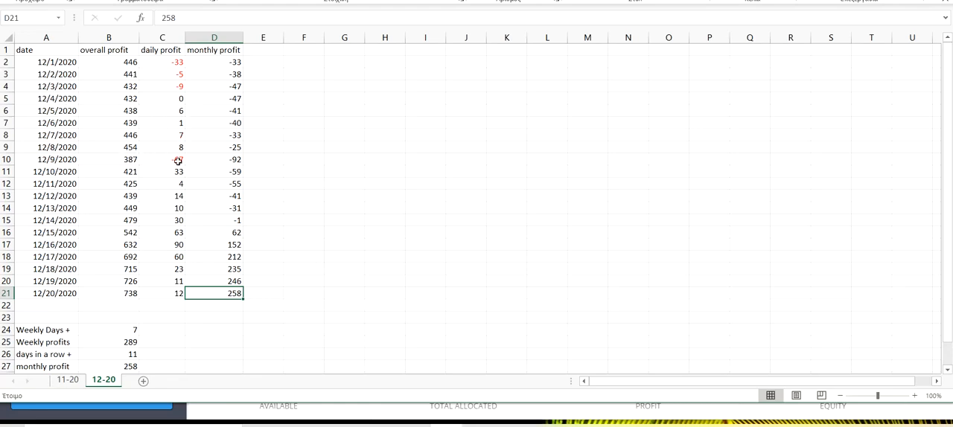
{"action": "scroll", "scroll_direction": "down", "scroll_amount": 3}
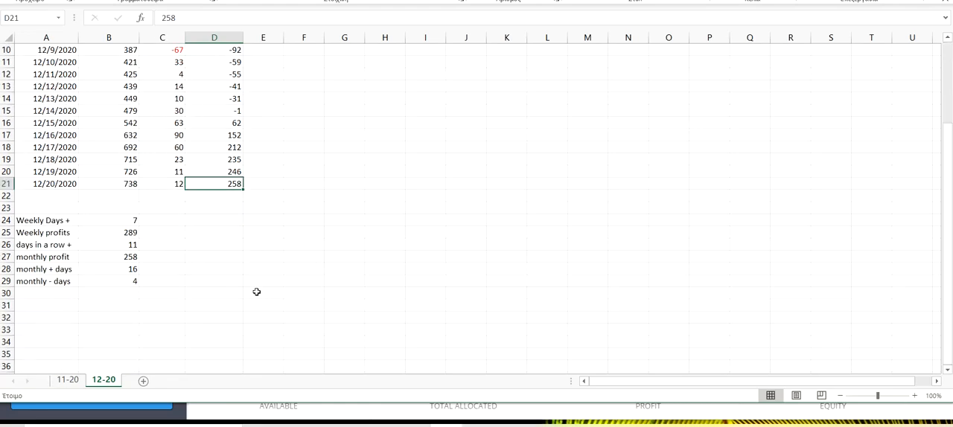
{"action": "scroll", "scroll_direction": "up", "scroll_amount": 3}
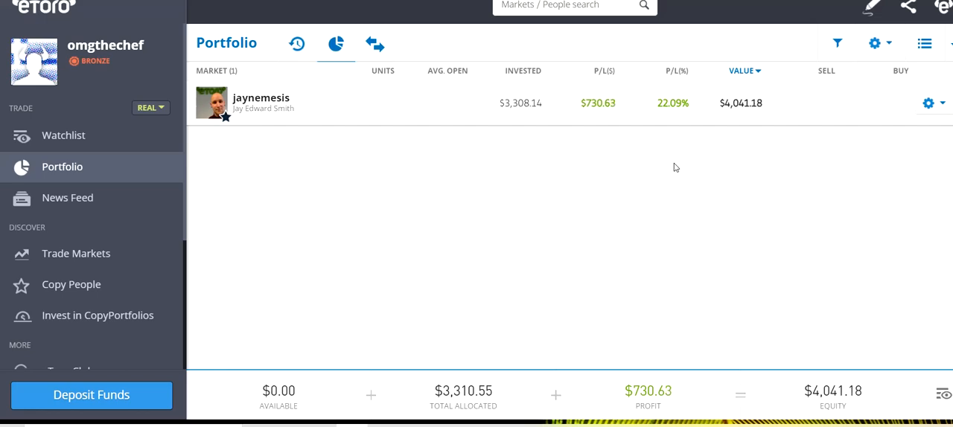
{"action": "mouse_move", "coordinate": [625, 138]}
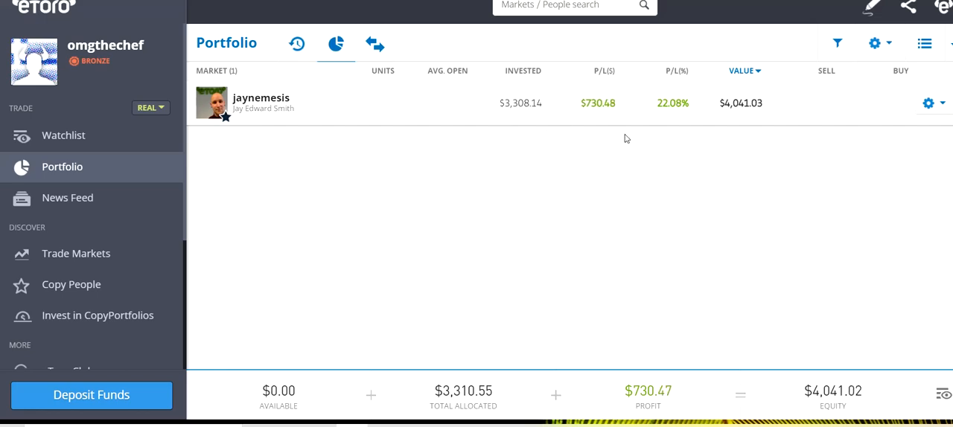
{"action": "mouse_move", "coordinate": [654, 174]}
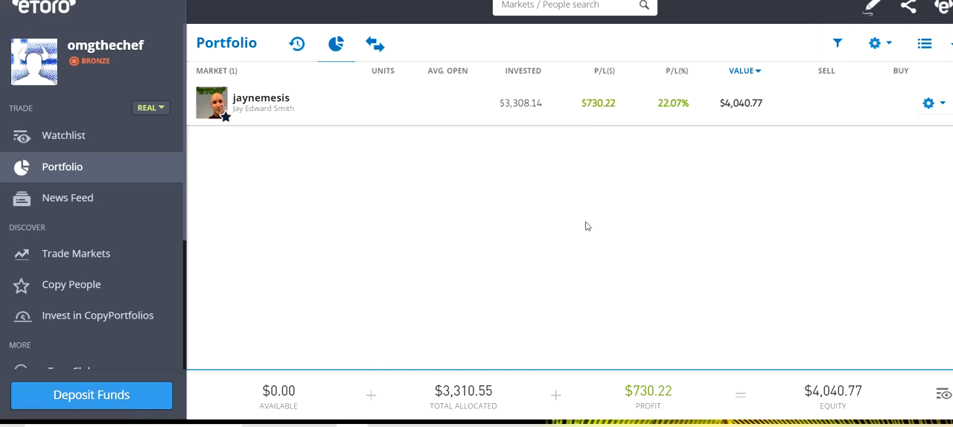
- Show the portfolio with the single copied investor at $3,308.14 invested
{"action": "left_click", "coordinate": [62, 135]}
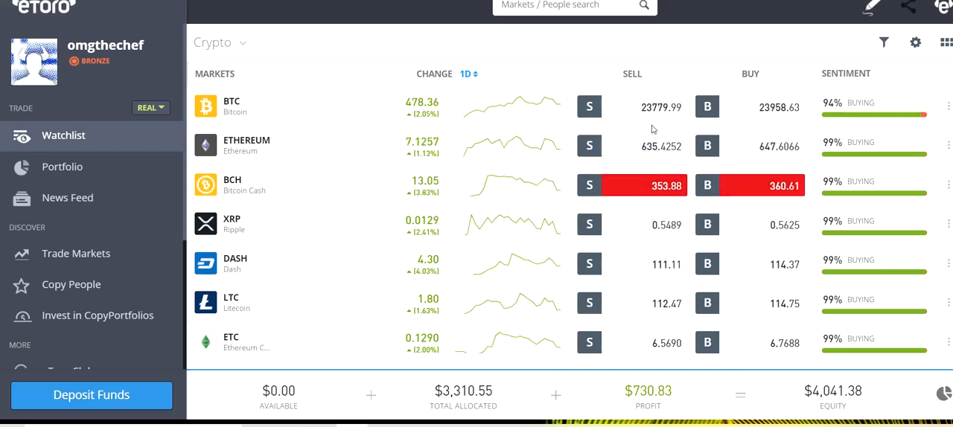
- Show the All Watchlists overview listing My Watchlist, ETF and Crypto
{"action": "scroll", "scroll_direction": "down", "scroll_amount": 3}
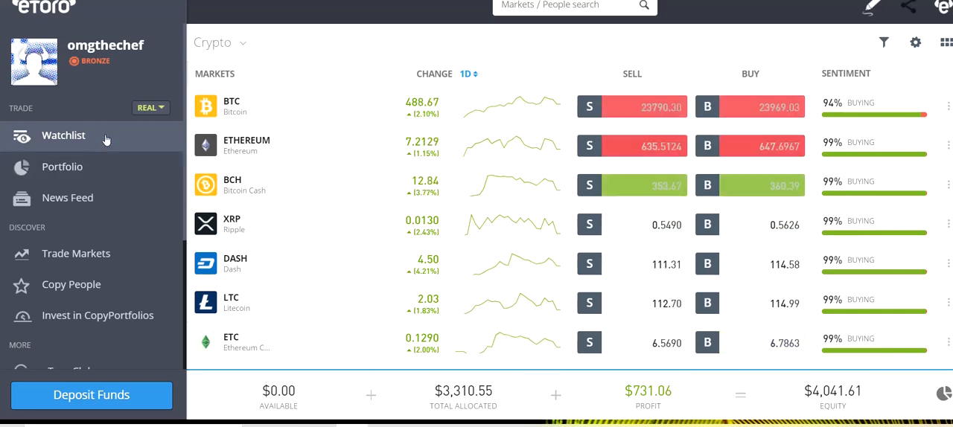
{"action": "left_click", "coordinate": [220, 41]}
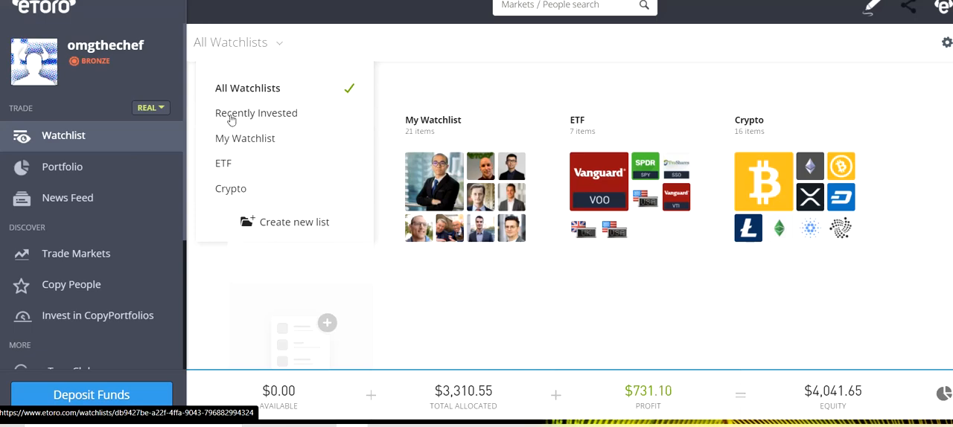
{"action": "left_click", "coordinate": [244, 139]}
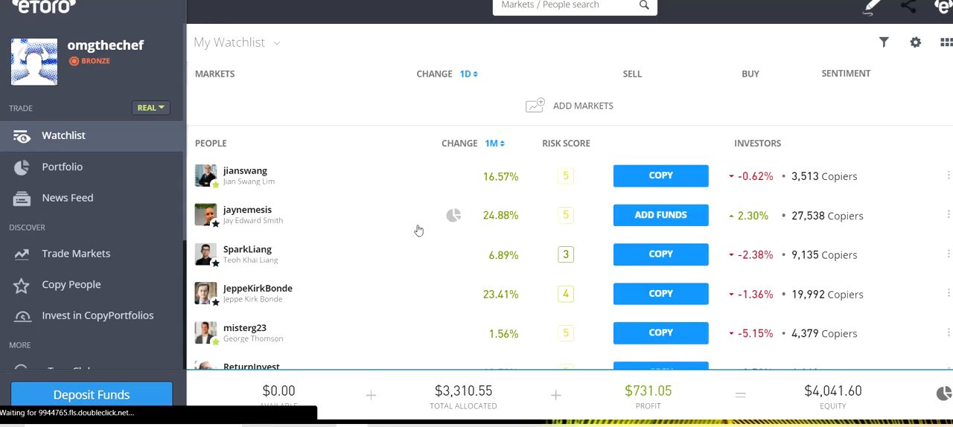
{"action": "scroll", "scroll_direction": "down", "scroll_amount": 3}
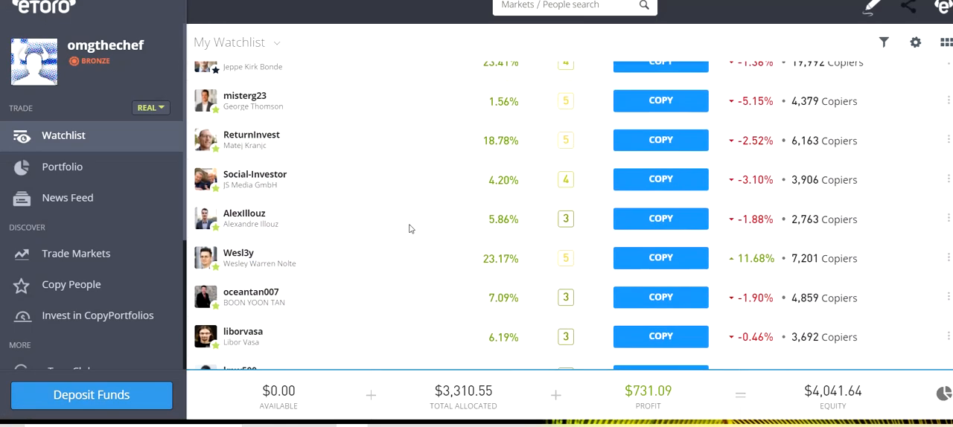
{"action": "scroll", "scroll_direction": "down", "scroll_amount": 3}
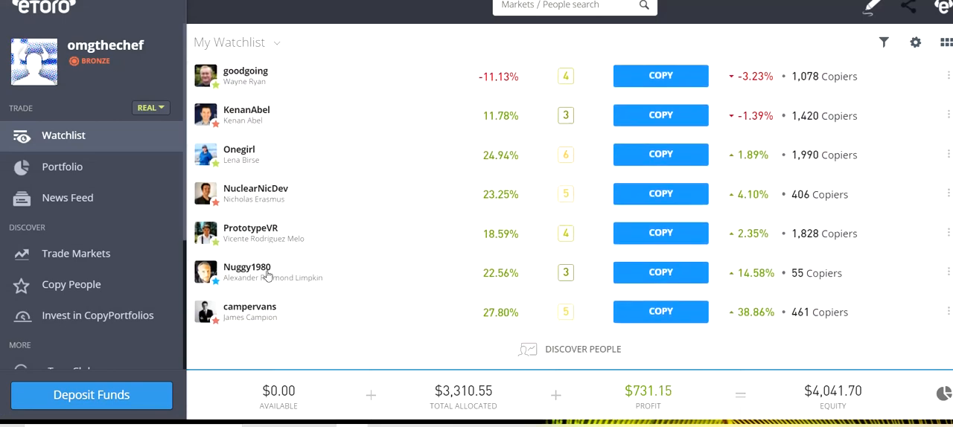
{"action": "left_click", "coordinate": [248, 272]}
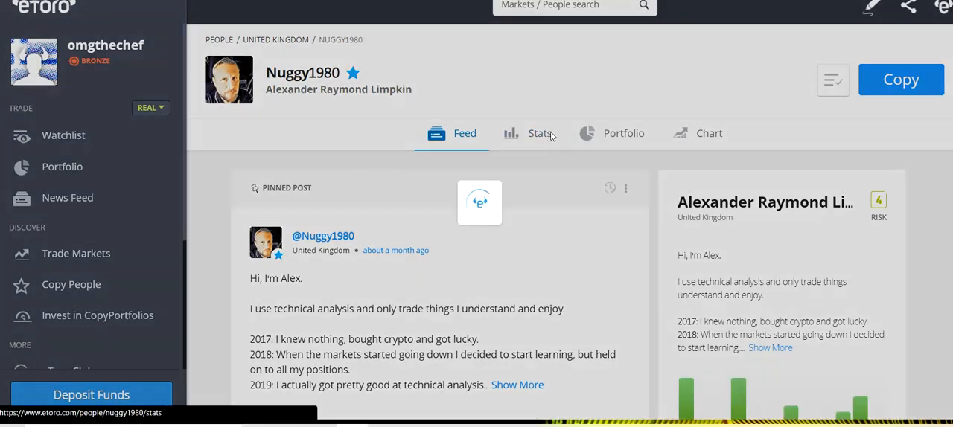
{"action": "left_click", "coordinate": [539, 134]}
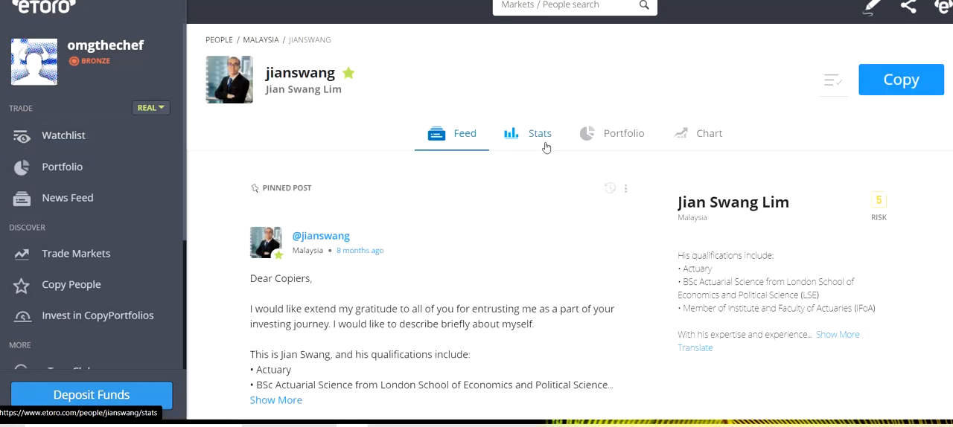
{"action": "left_click", "coordinate": [539, 134]}
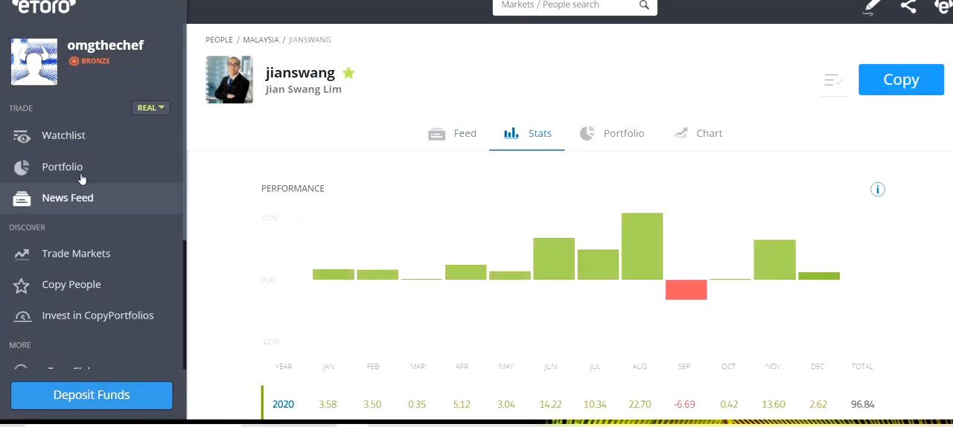
{"action": "left_click", "coordinate": [63, 134]}
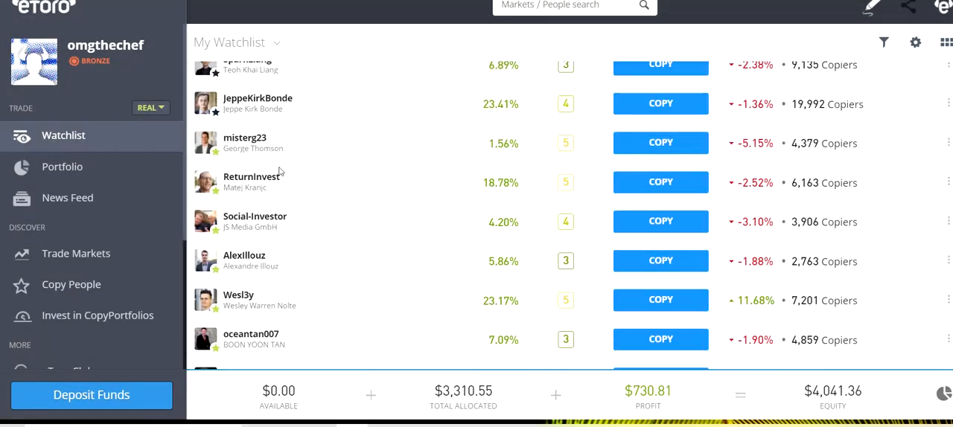
- View ReturnInvest's and Wesl3y's performance stats, returning to the watchlist each time
{"action": "left_click", "coordinate": [253, 181]}
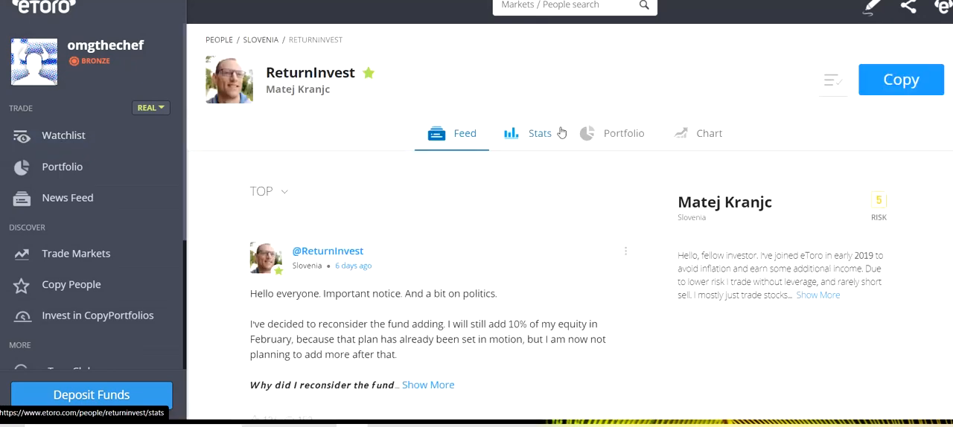
{"action": "left_click", "coordinate": [539, 134]}
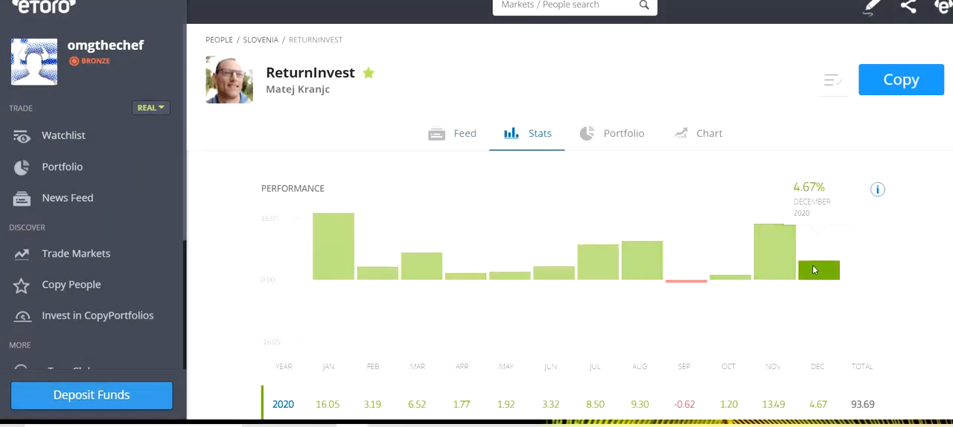
{"action": "left_click", "coordinate": [63, 135]}
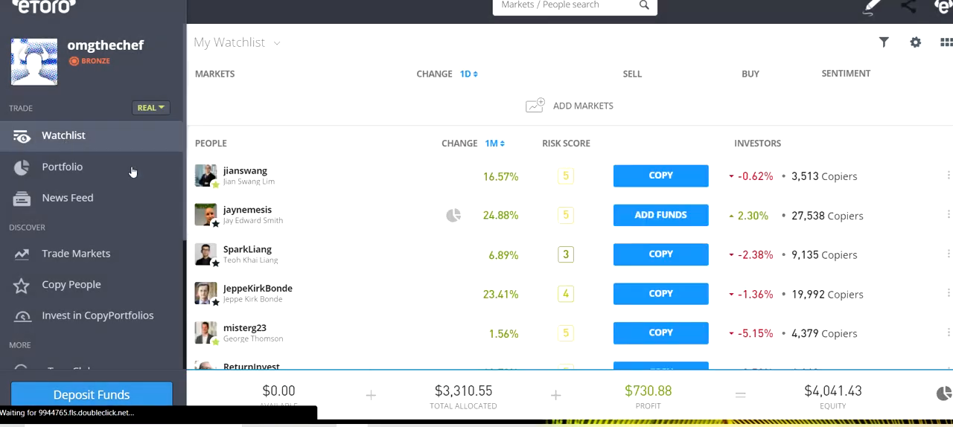
{"action": "scroll", "scroll_direction": "down", "scroll_amount": 3}
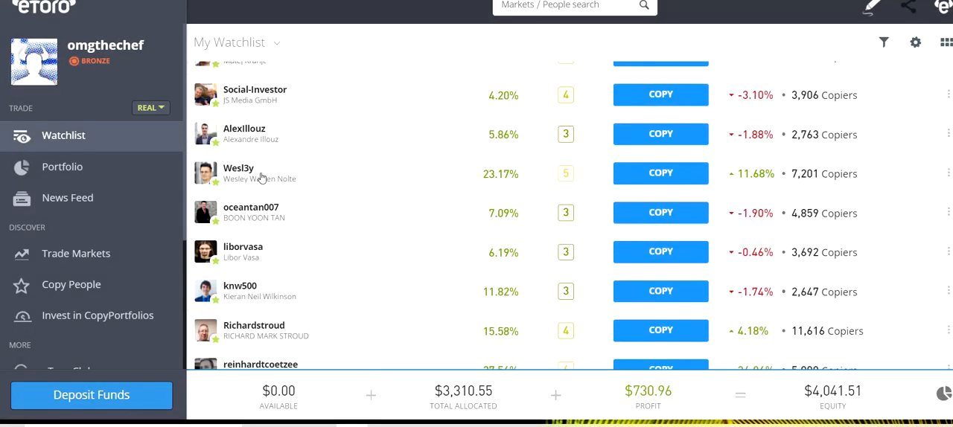
{"action": "left_click", "coordinate": [238, 172]}
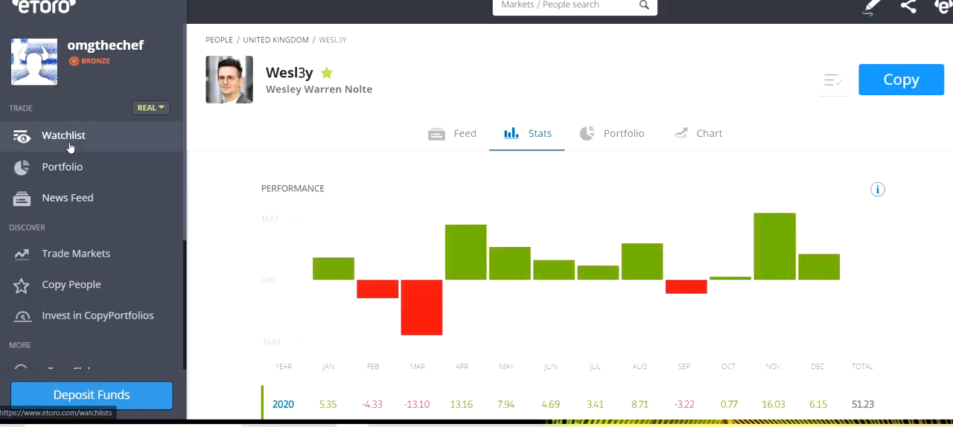
{"action": "left_click", "coordinate": [63, 136]}
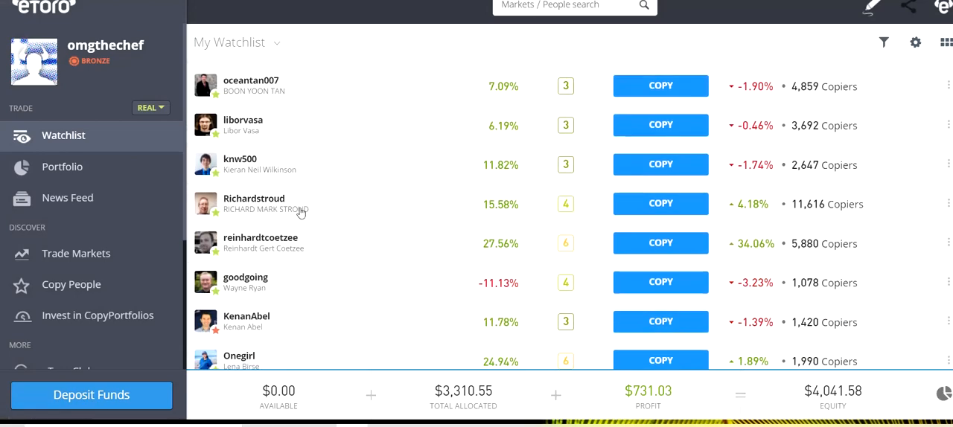
- View PrototypeVR's, Onegirl's and jaynemesis's stats, with jaynemesis's yearly returns
{"action": "left_click", "coordinate": [253, 201]}
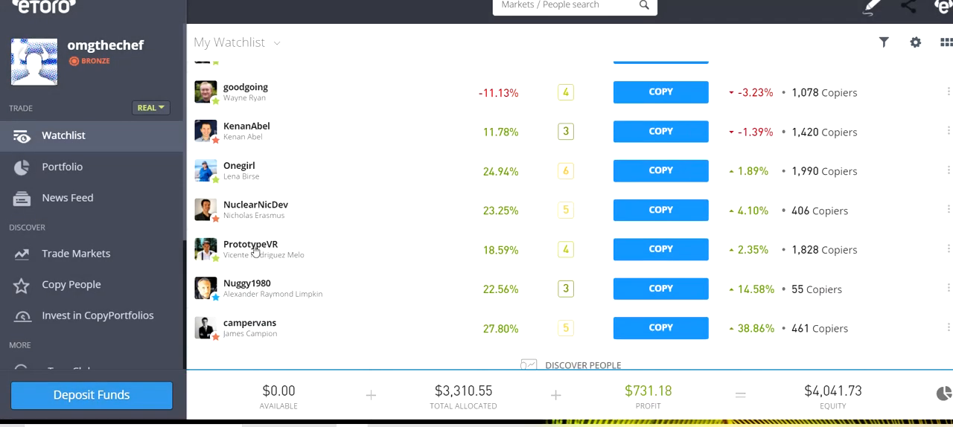
{"action": "left_click", "coordinate": [250, 250]}
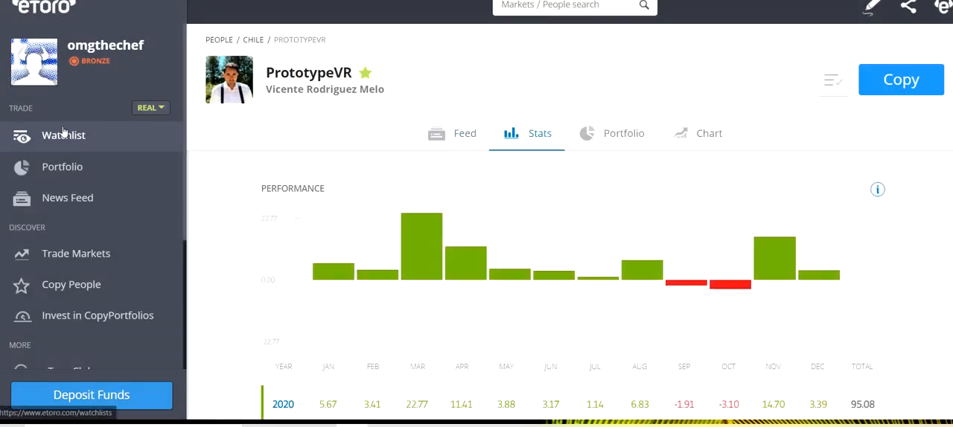
{"action": "left_click", "coordinate": [62, 134]}
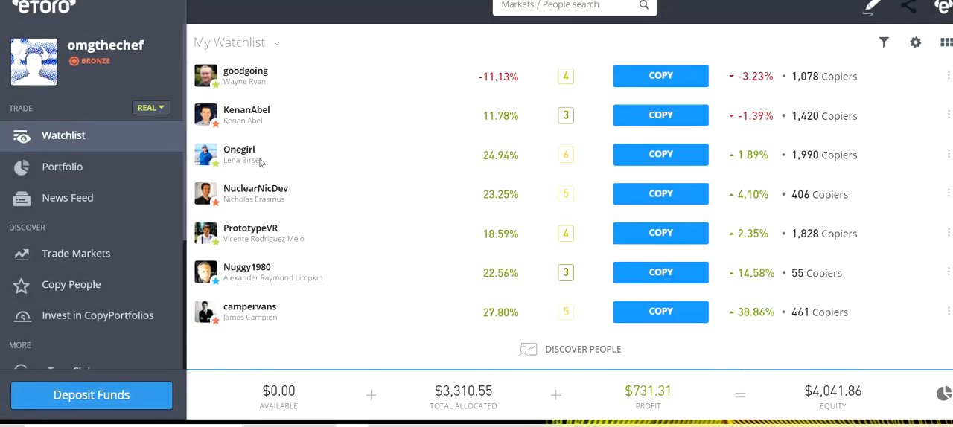
{"action": "left_click", "coordinate": [238, 155]}
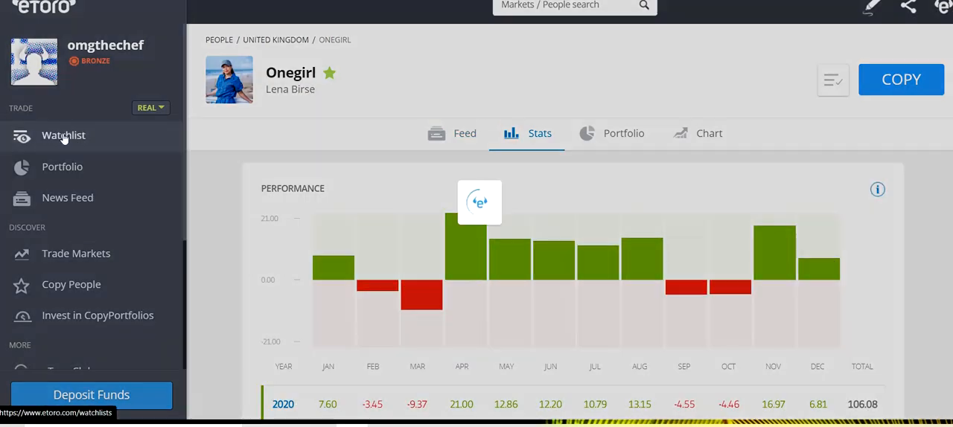
{"action": "left_click", "coordinate": [62, 136]}
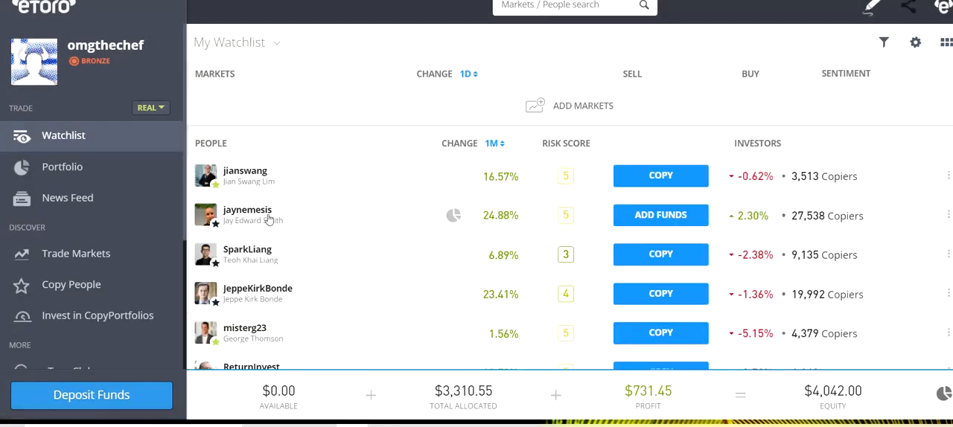
{"action": "left_click", "coordinate": [247, 214]}
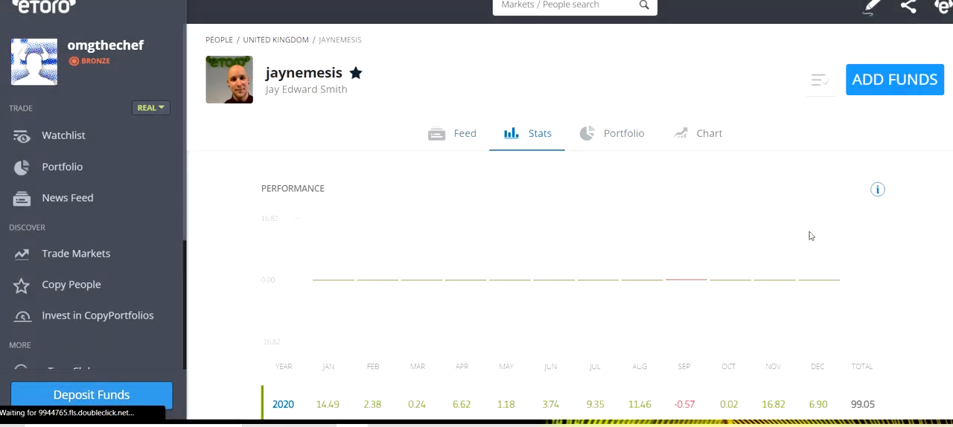
{"action": "scroll", "scroll_direction": "down", "scroll_amount": 3}
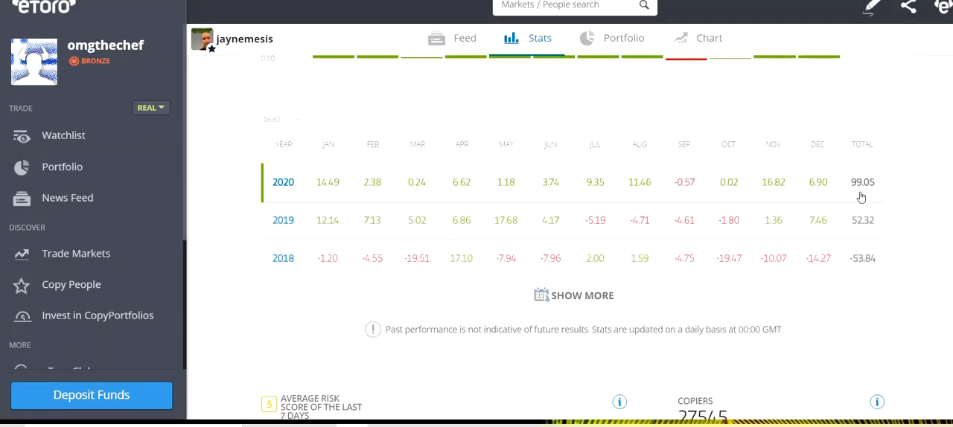
{"action": "mouse_move", "coordinate": [873, 194]}
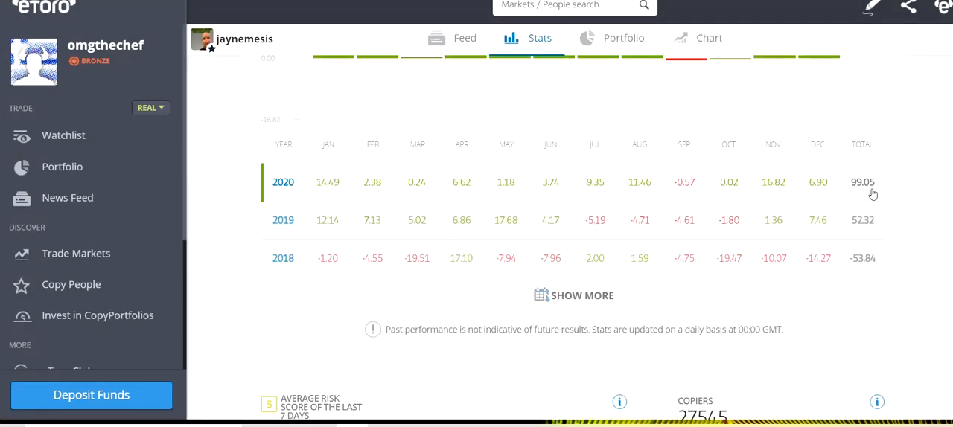
{"action": "mouse_move", "coordinate": [819, 193]}
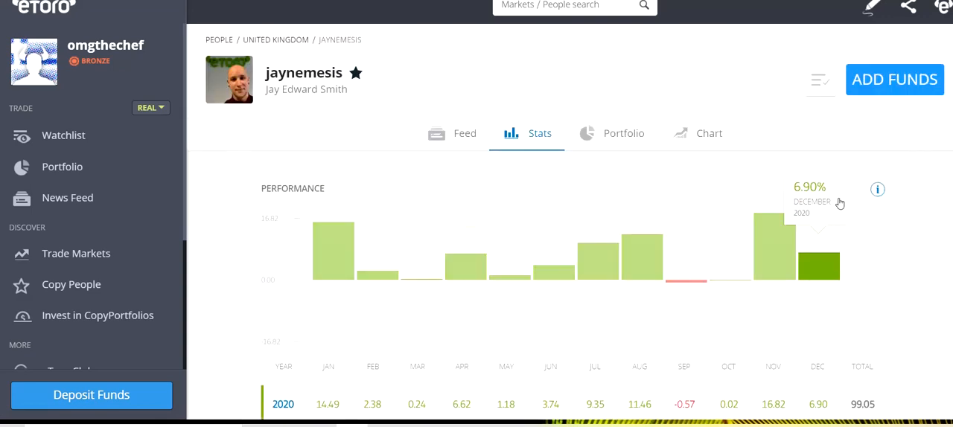
{"action": "scroll", "scroll_direction": "down", "scroll_amount": 3}
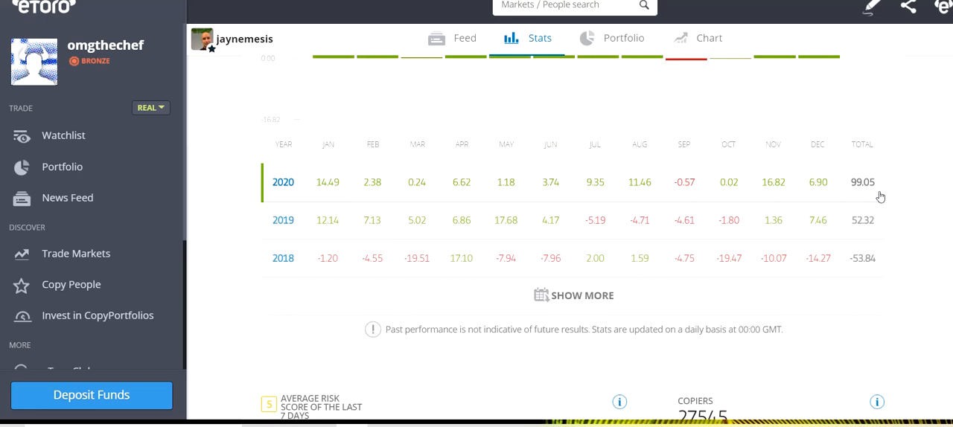
{"action": "mouse_move", "coordinate": [853, 160]}
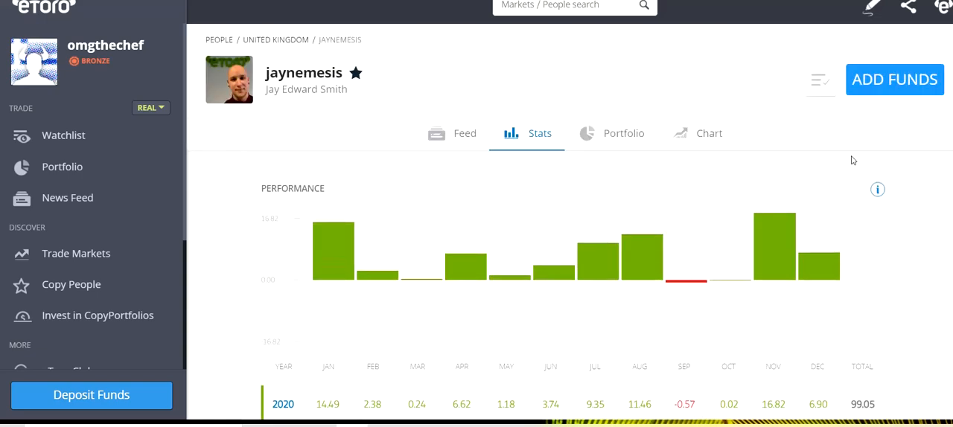
{"action": "mouse_move", "coordinate": [63, 165]}
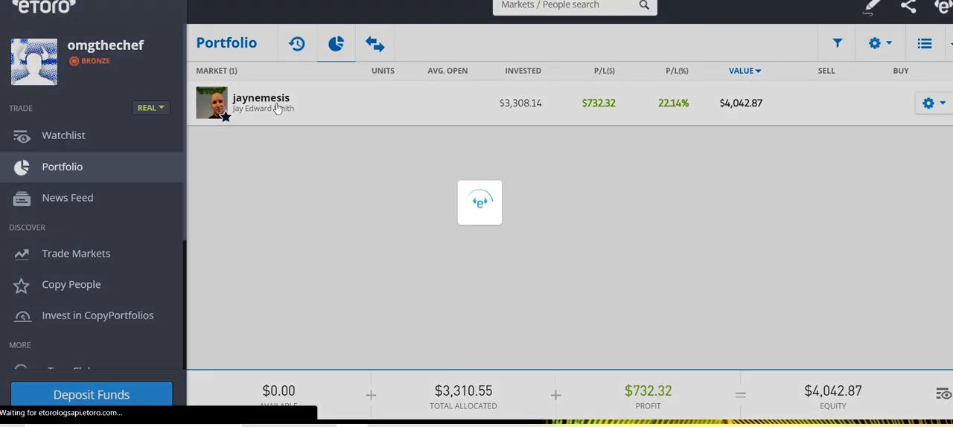
- Review all 46 jaynemesis copy positions down to Total Open $3,696.31 and Total Closed $591.84
{"action": "left_click", "coordinate": [261, 103]}
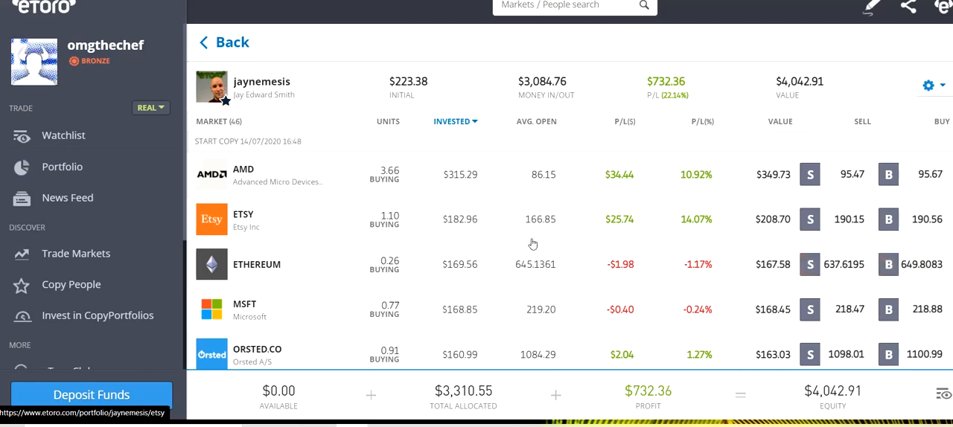
{"action": "scroll", "scroll_direction": "down", "scroll_amount": 3}
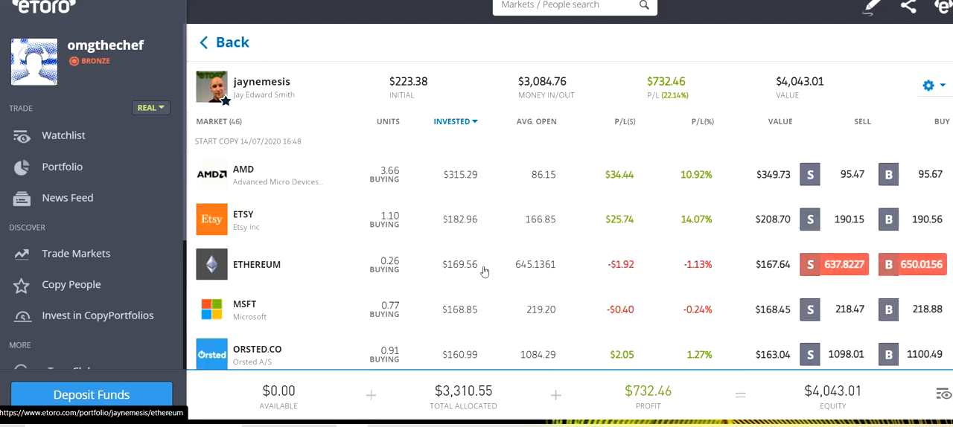
{"action": "scroll", "scroll_direction": "down", "scroll_amount": 3}
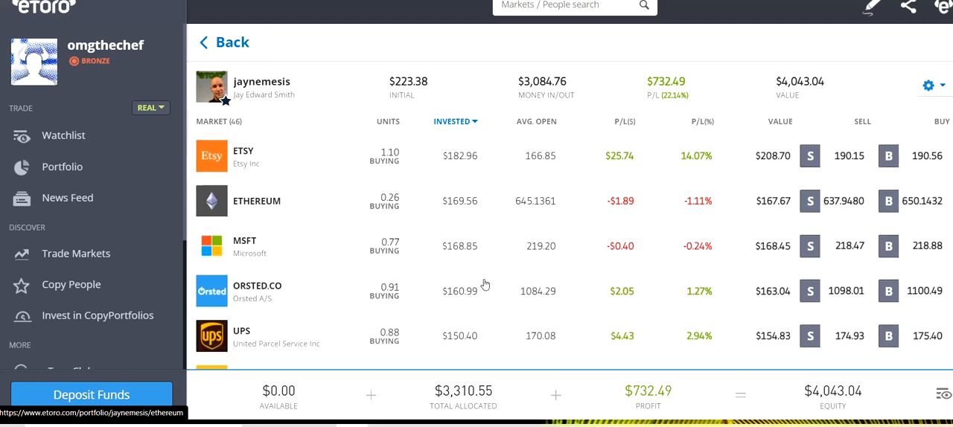
{"action": "scroll", "scroll_direction": "down", "scroll_amount": 3}
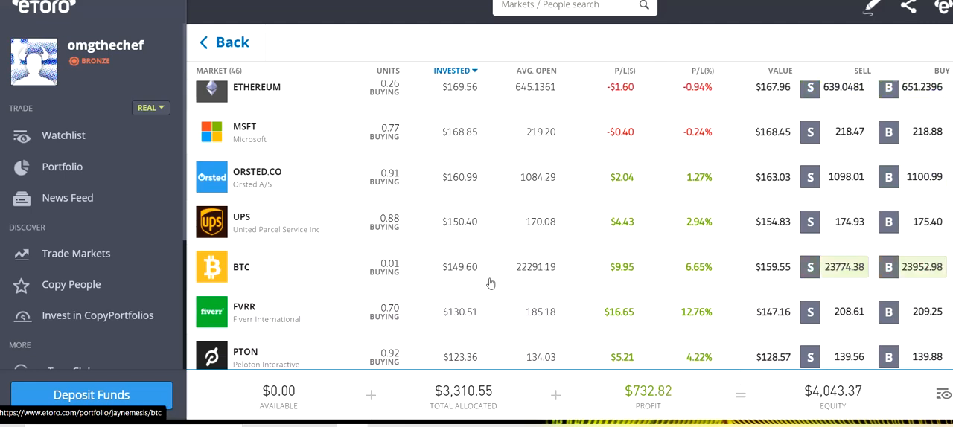
{"action": "mouse_move", "coordinate": [438, 289]}
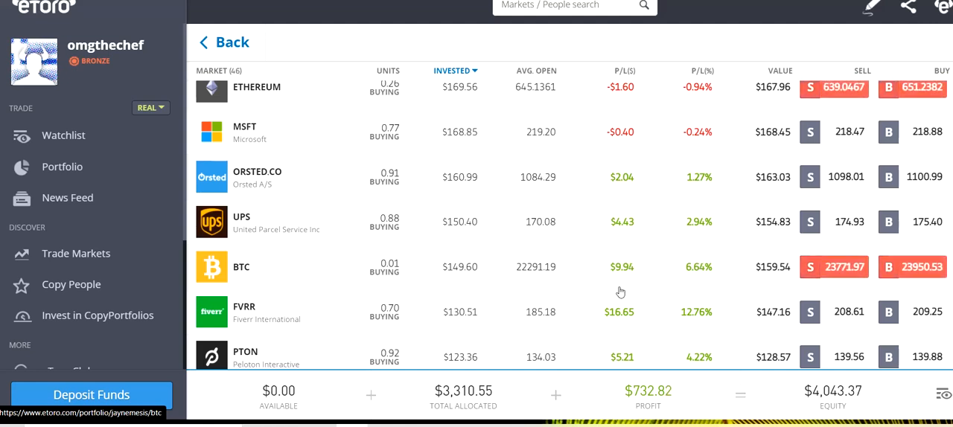
{"action": "scroll", "scroll_direction": "down", "scroll_amount": 3}
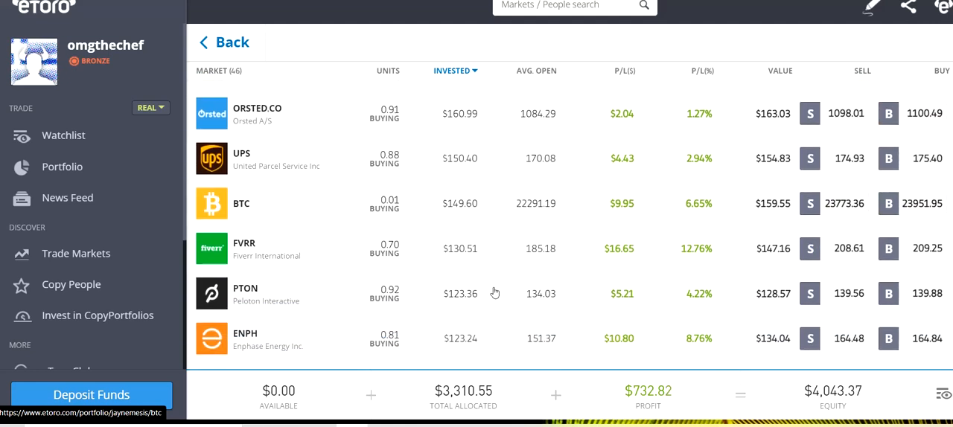
{"action": "scroll", "scroll_direction": "down", "scroll_amount": 3}
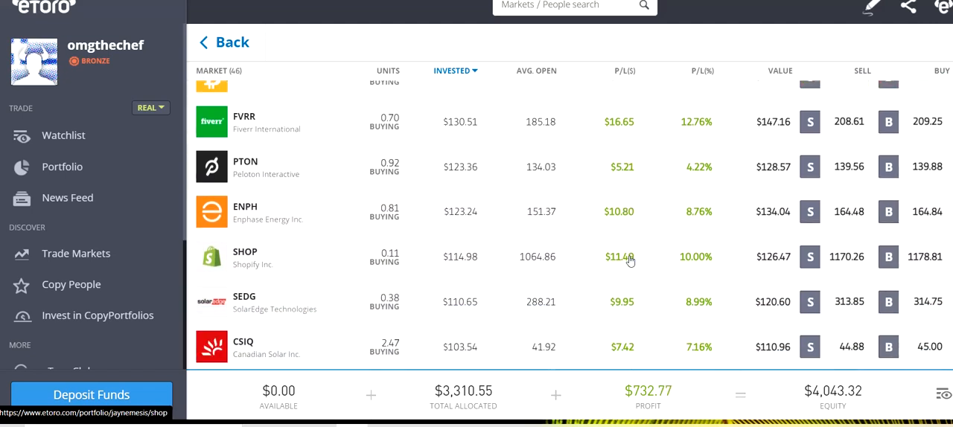
{"action": "scroll", "scroll_direction": "down", "scroll_amount": 3}
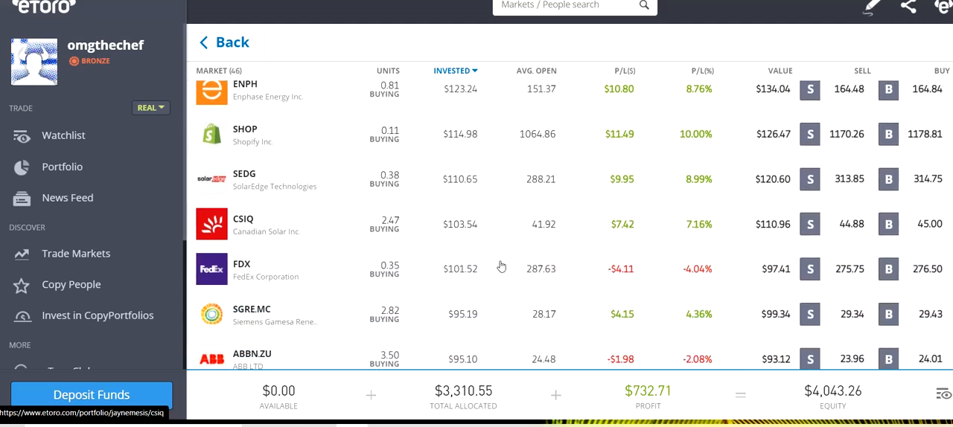
{"action": "scroll", "scroll_direction": "down", "scroll_amount": 3}
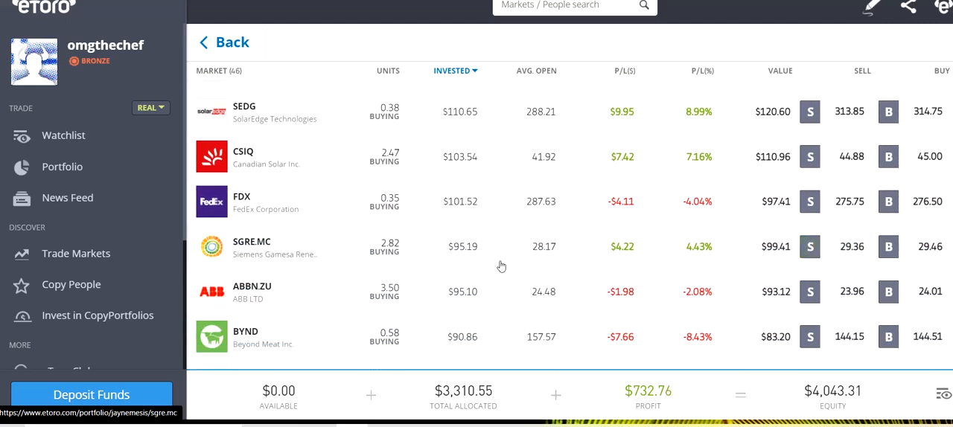
{"action": "scroll", "scroll_direction": "down", "scroll_amount": 3}
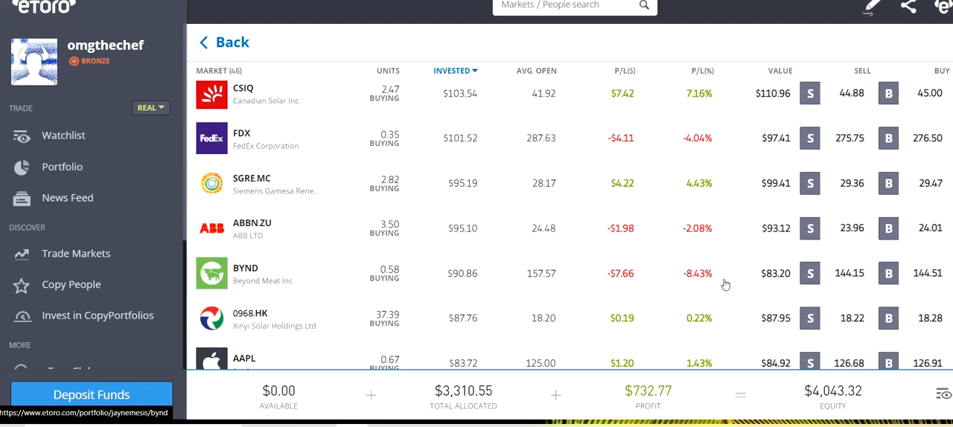
{"action": "scroll", "scroll_direction": "down", "scroll_amount": 3}
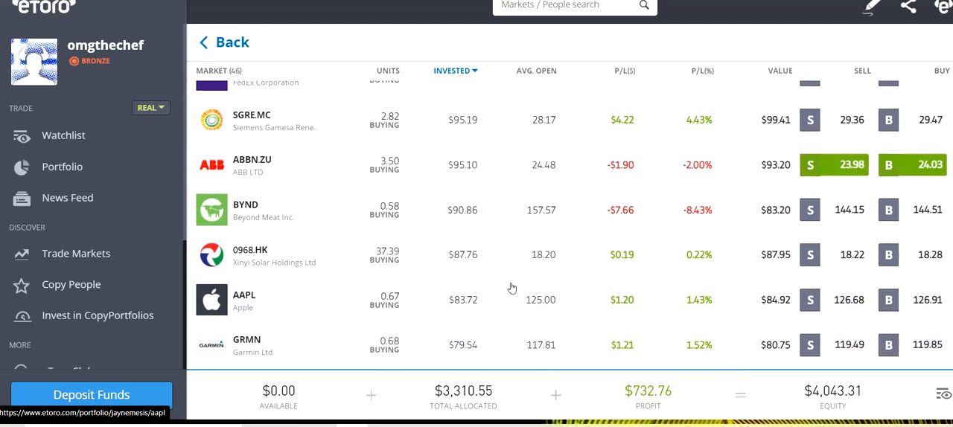
{"action": "scroll", "scroll_direction": "down", "scroll_amount": 3}
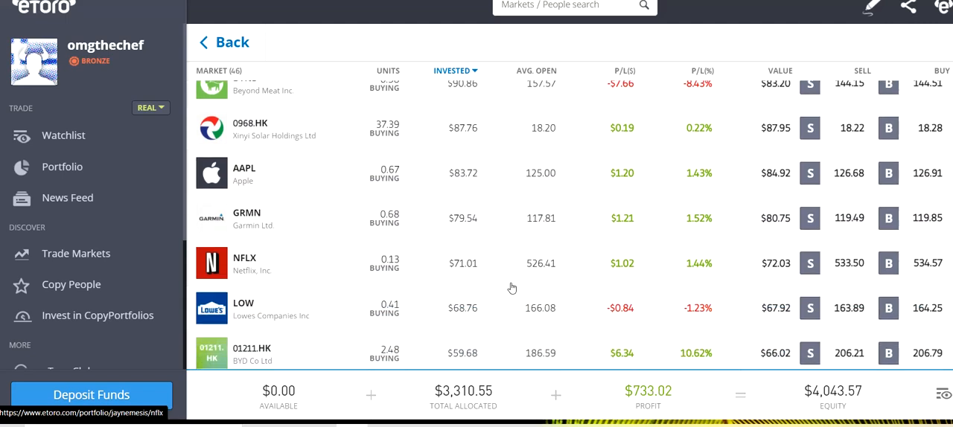
{"action": "scroll", "scroll_direction": "down", "scroll_amount": 3}
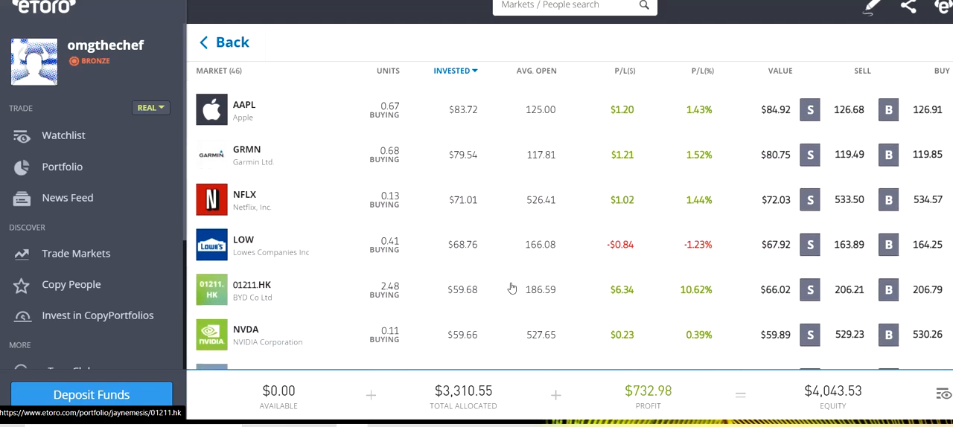
{"action": "scroll", "scroll_direction": "down", "scroll_amount": 3}
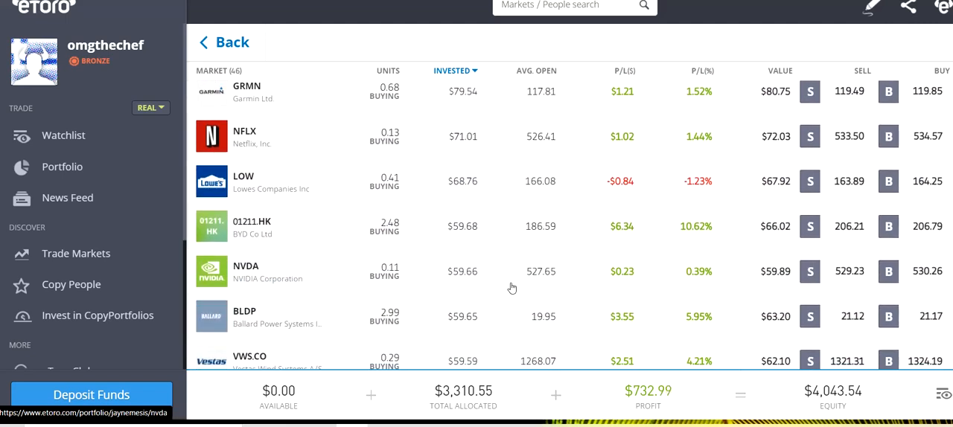
{"action": "scroll", "scroll_direction": "down", "scroll_amount": 3}
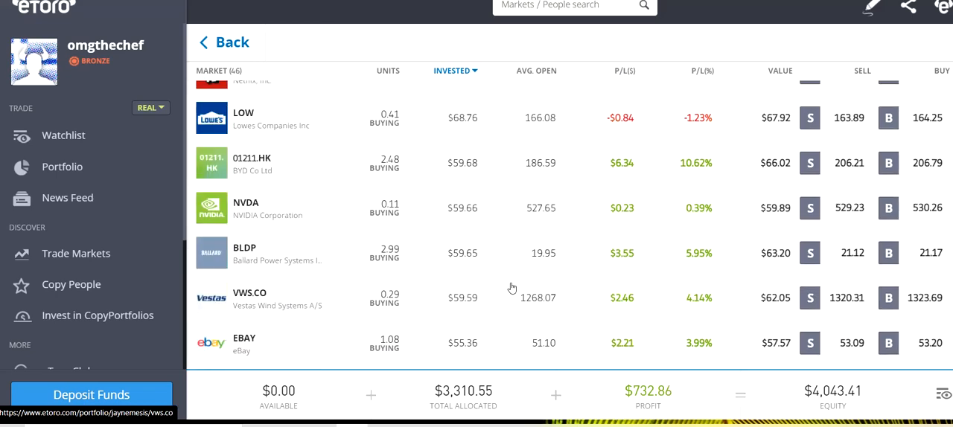
{"action": "scroll", "scroll_direction": "down", "scroll_amount": 3}
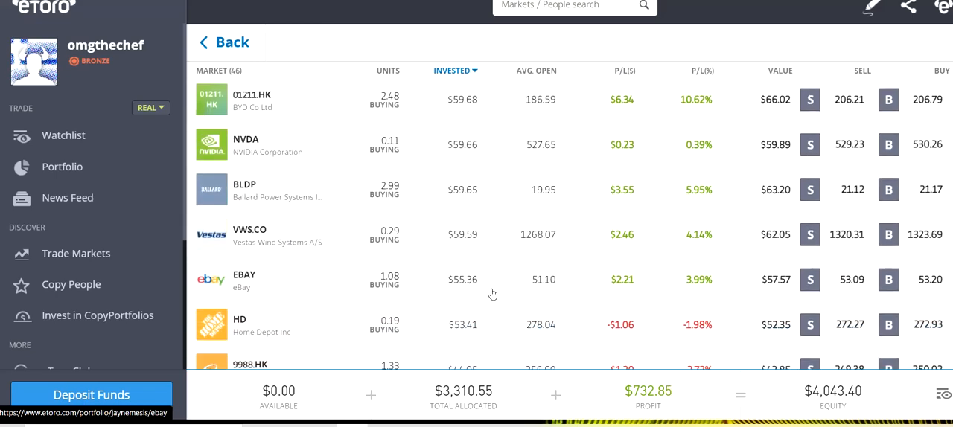
{"action": "scroll", "scroll_direction": "down", "scroll_amount": 3}
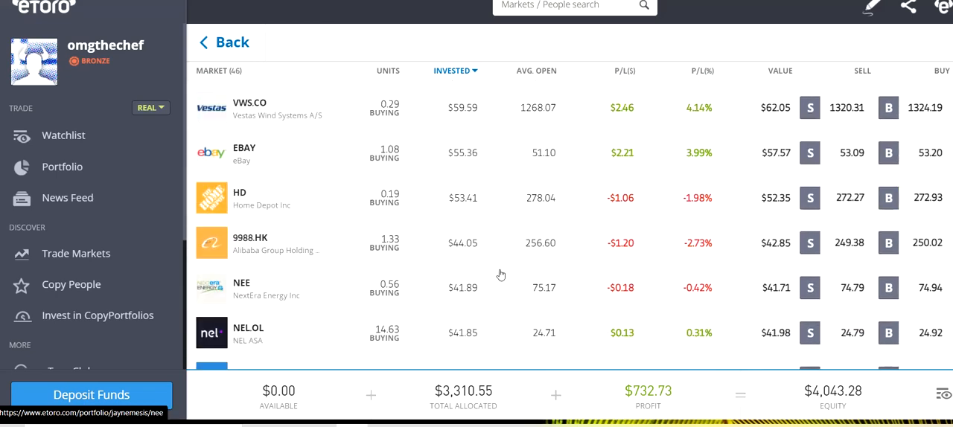
{"action": "scroll", "scroll_direction": "down", "scroll_amount": 3}
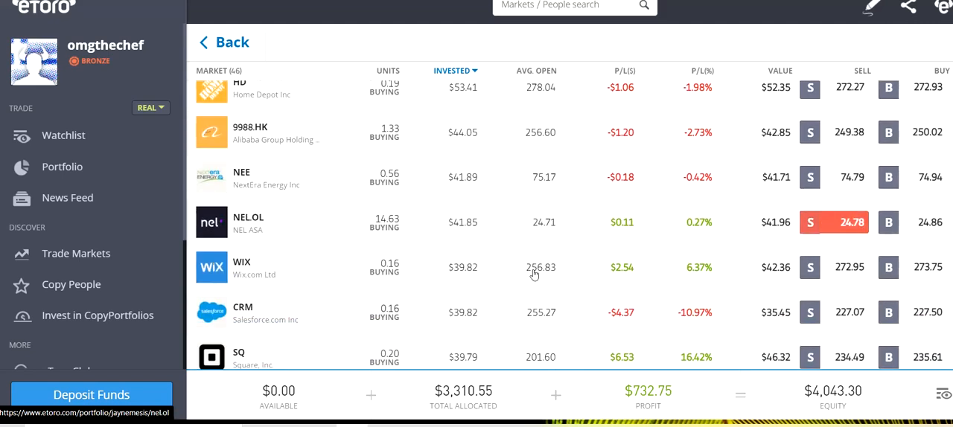
{"action": "scroll", "scroll_direction": "down", "scroll_amount": 3}
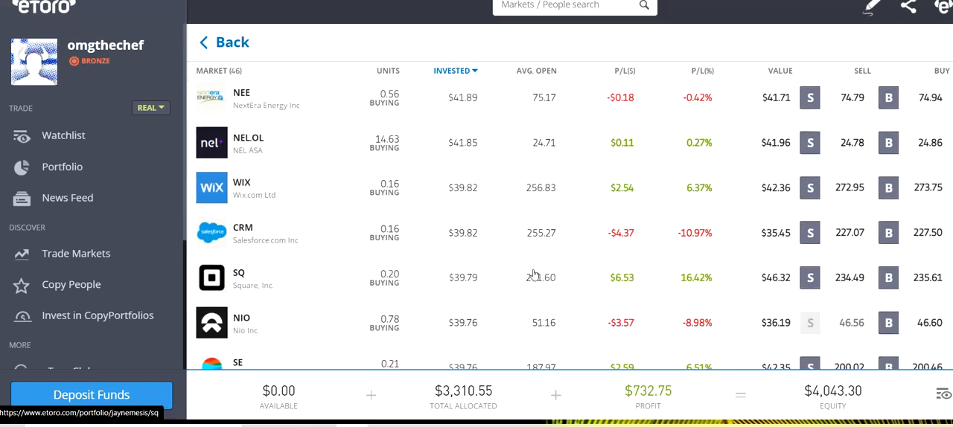
{"action": "scroll", "scroll_direction": "down", "scroll_amount": 3}
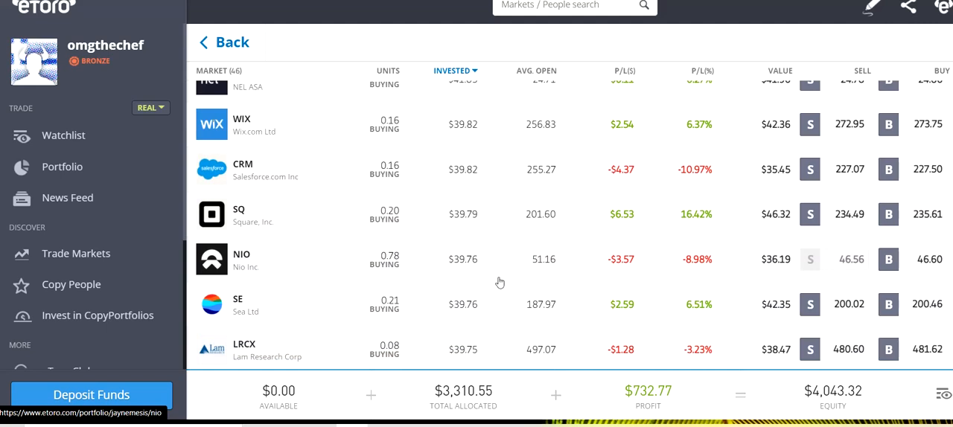
{"action": "scroll", "scroll_direction": "down", "scroll_amount": 3}
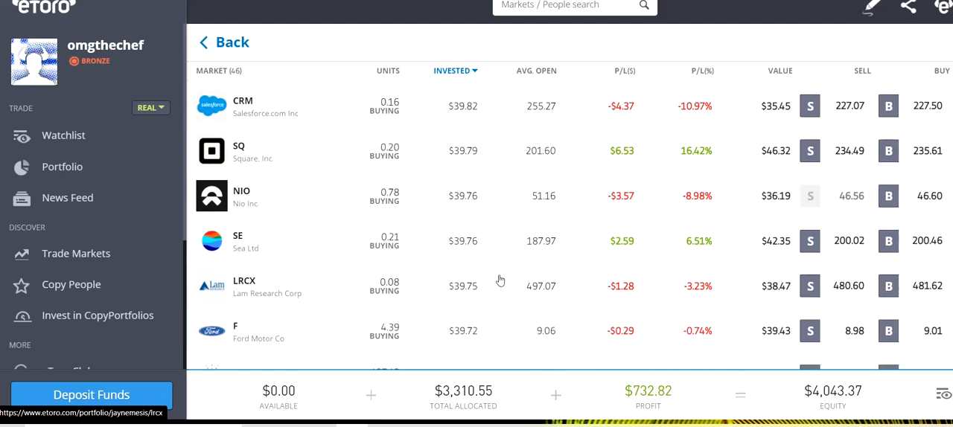
{"action": "scroll", "scroll_direction": "down", "scroll_amount": 3}
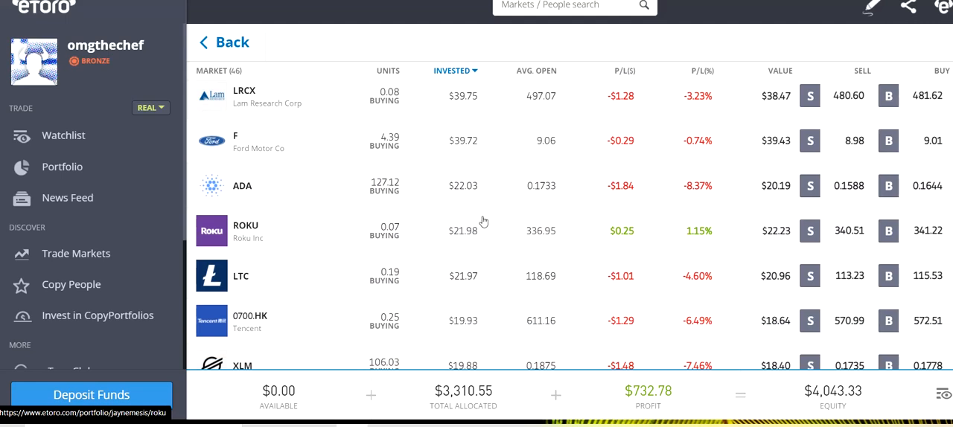
{"action": "scroll", "scroll_direction": "down", "scroll_amount": 3}
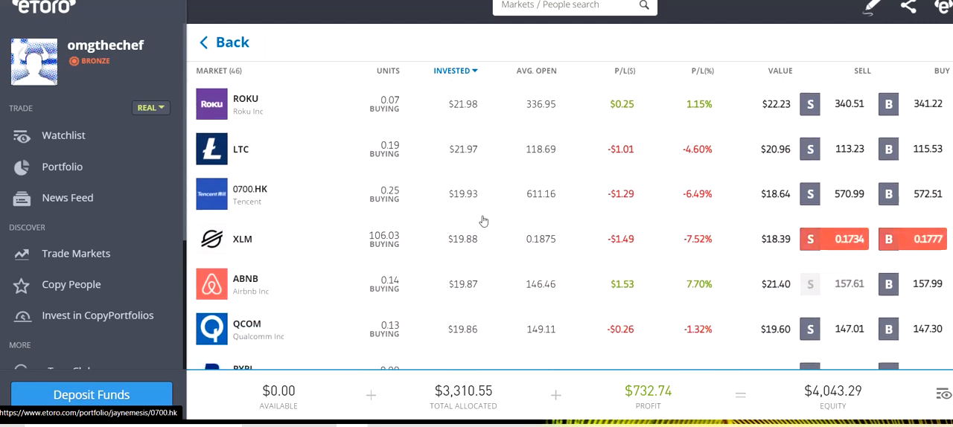
{"action": "scroll", "scroll_direction": "down", "scroll_amount": 3}
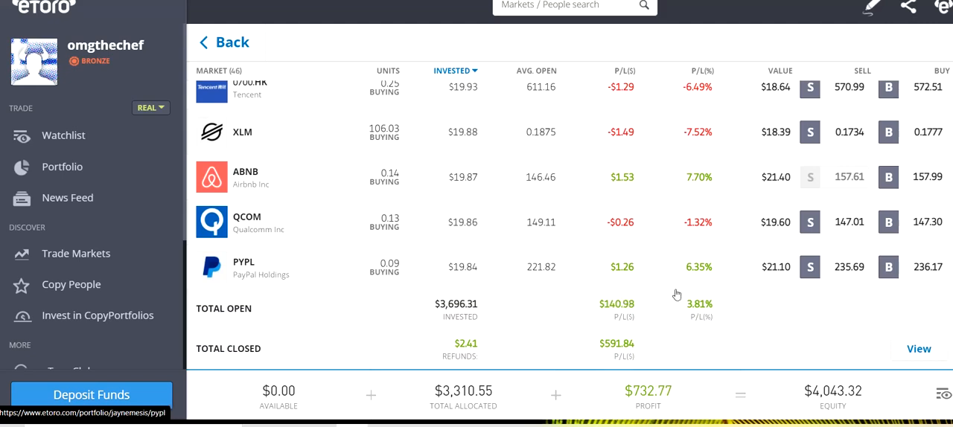
{"action": "mouse_move", "coordinate": [653, 333]}
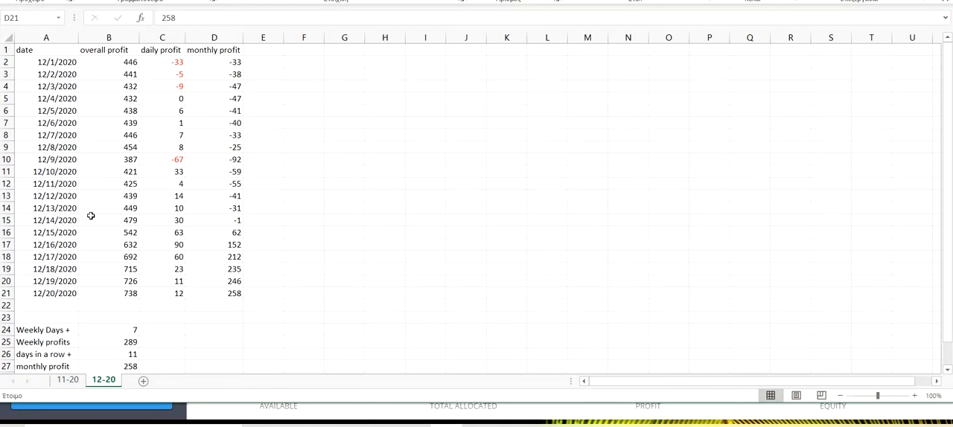
- Check the Weekly profits figure of 289 in the 12-20 sheet
{"action": "scroll", "scroll_direction": "down", "scroll_amount": 3}
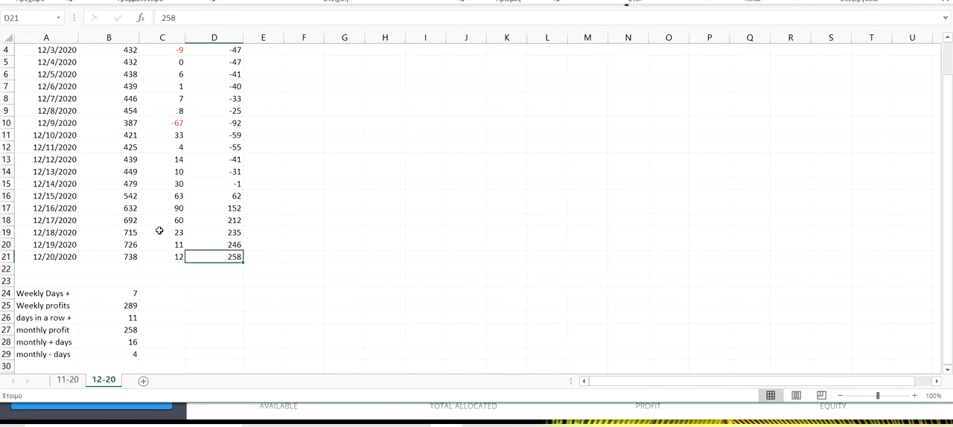
{"action": "mouse_move", "coordinate": [218, 185]}
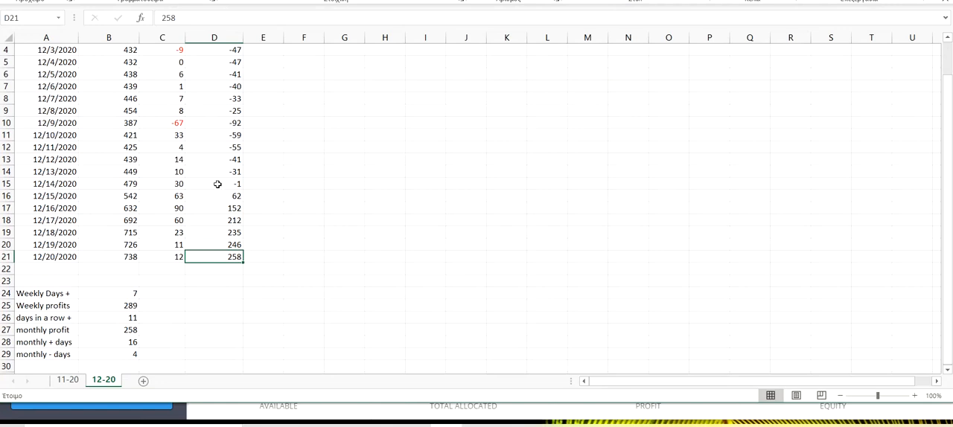
{"action": "left_click", "coordinate": [108, 305]}
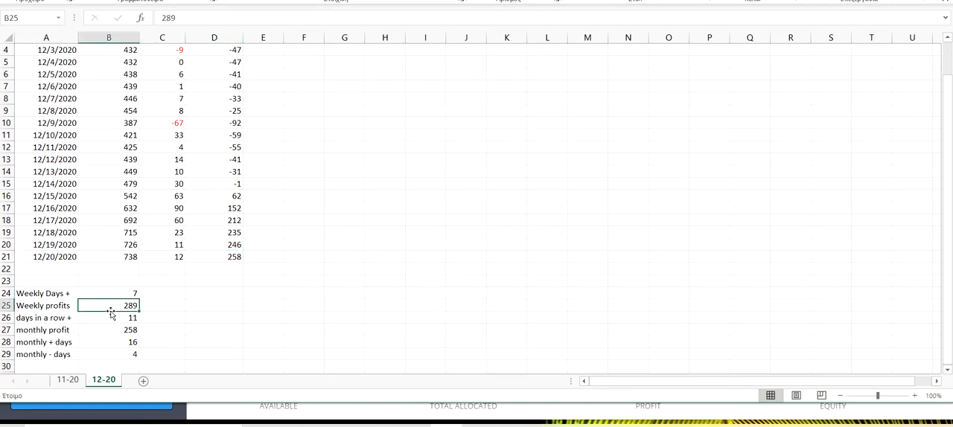
{"action": "mouse_move", "coordinate": [325, 339]}
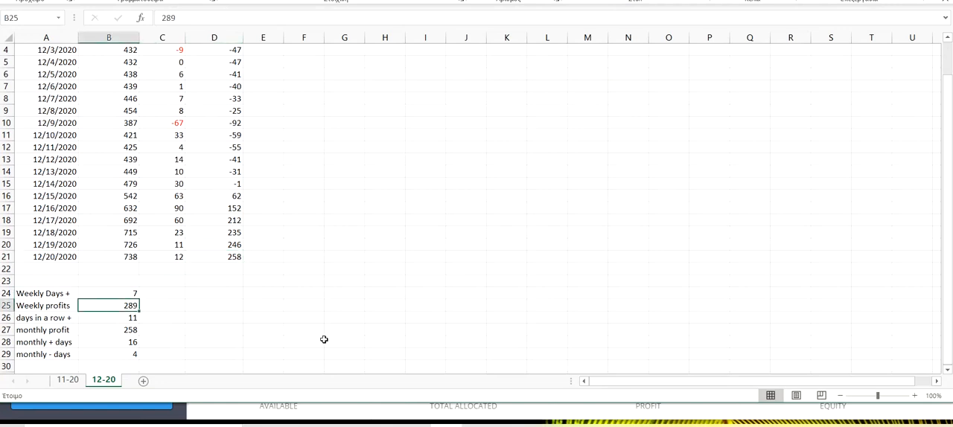